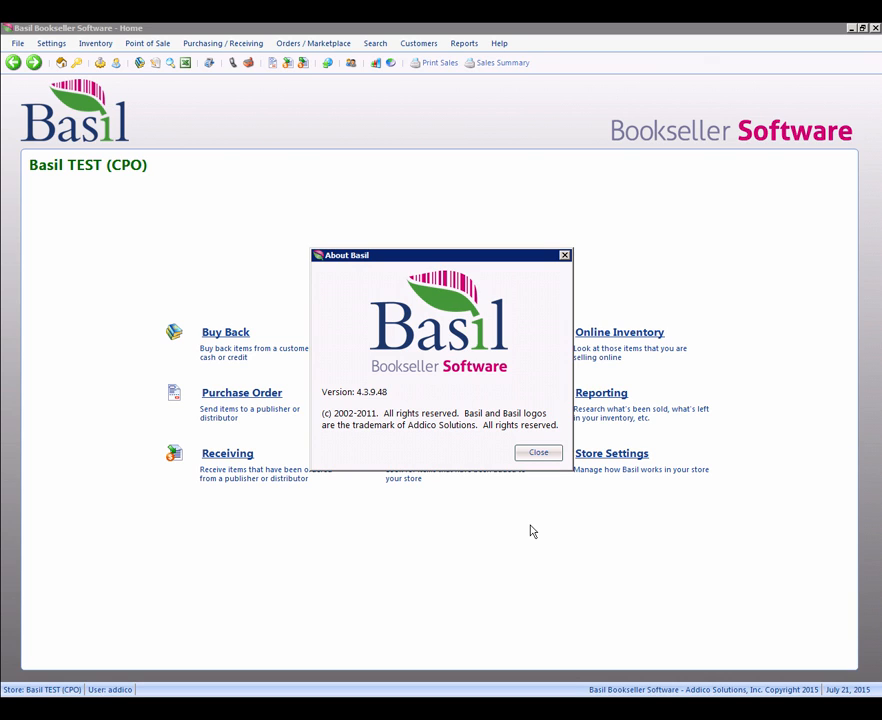
Dismiss the About Basil window and list the Purchasing / Receiving options.
{"action": "left_click", "coordinate": [222, 44]}
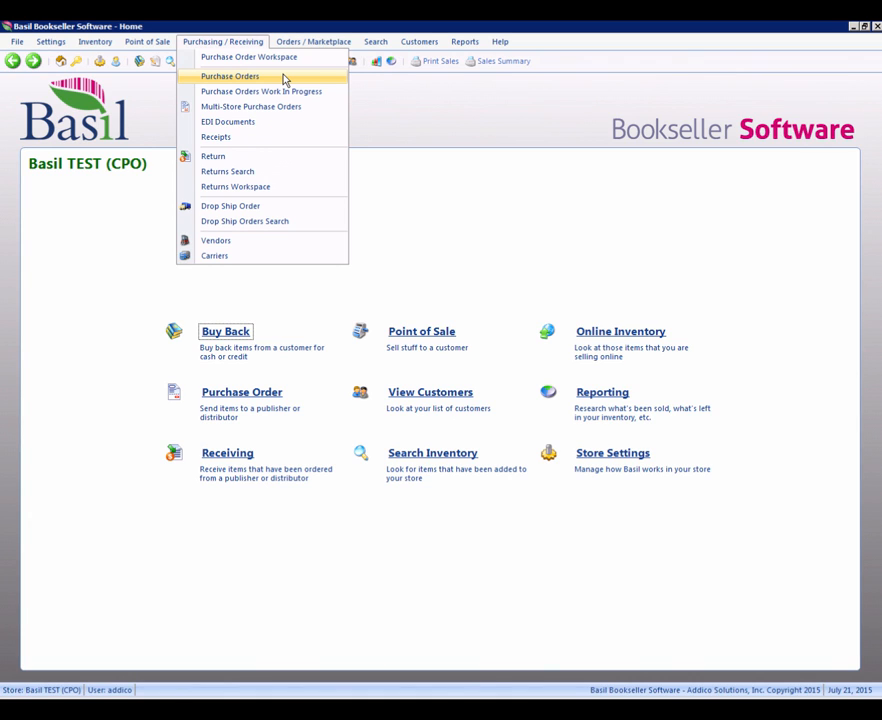
{"action": "mouse_move", "coordinate": [270, 82]}
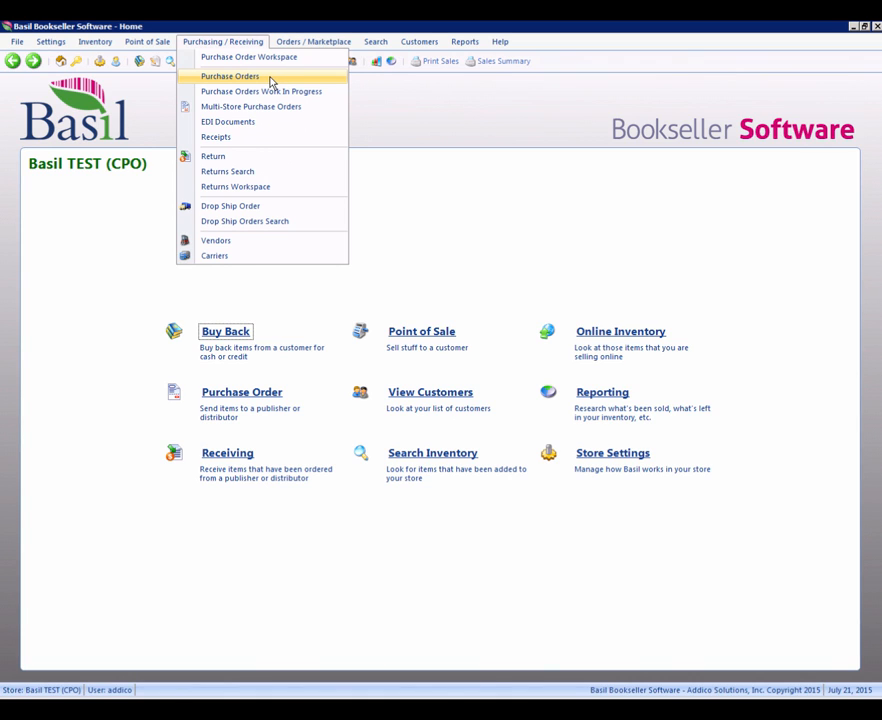
{"action": "mouse_move", "coordinate": [290, 144]}
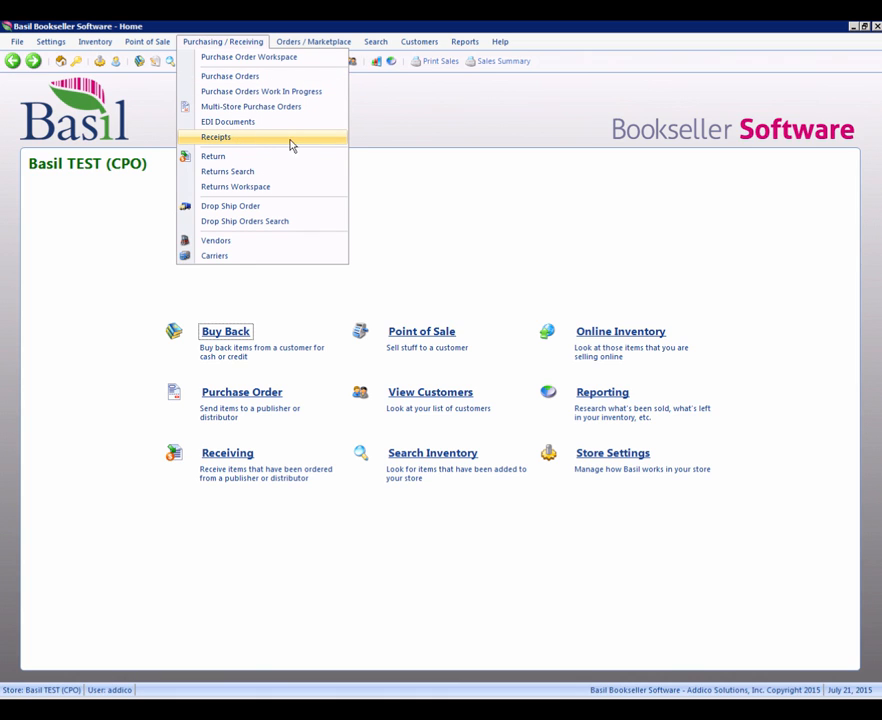
{"action": "mouse_move", "coordinate": [280, 146]}
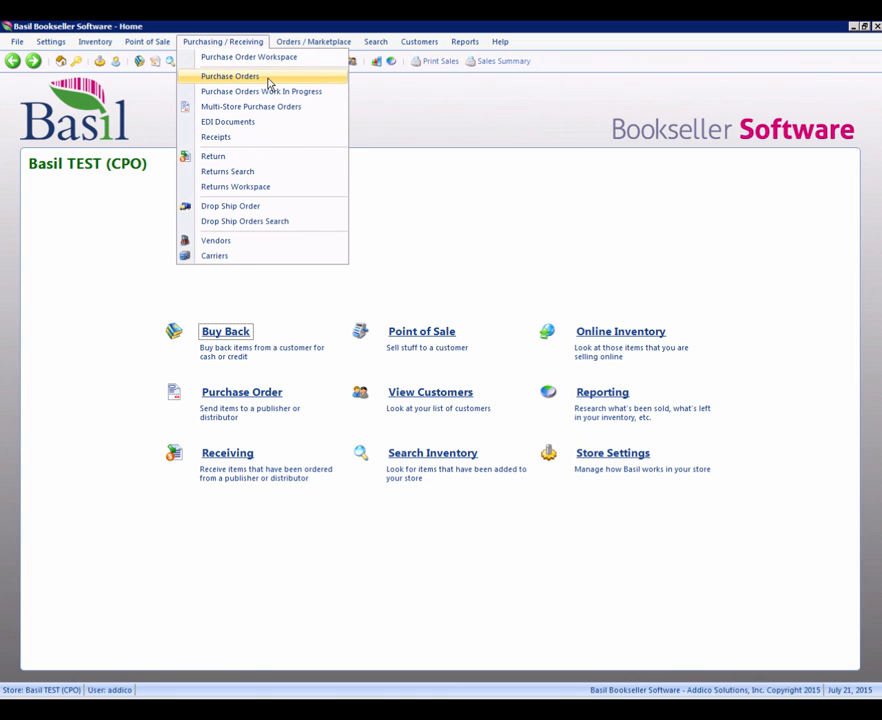
Show the Purchase Orders window with its eleven open orders.
{"action": "left_click", "coordinate": [228, 76]}
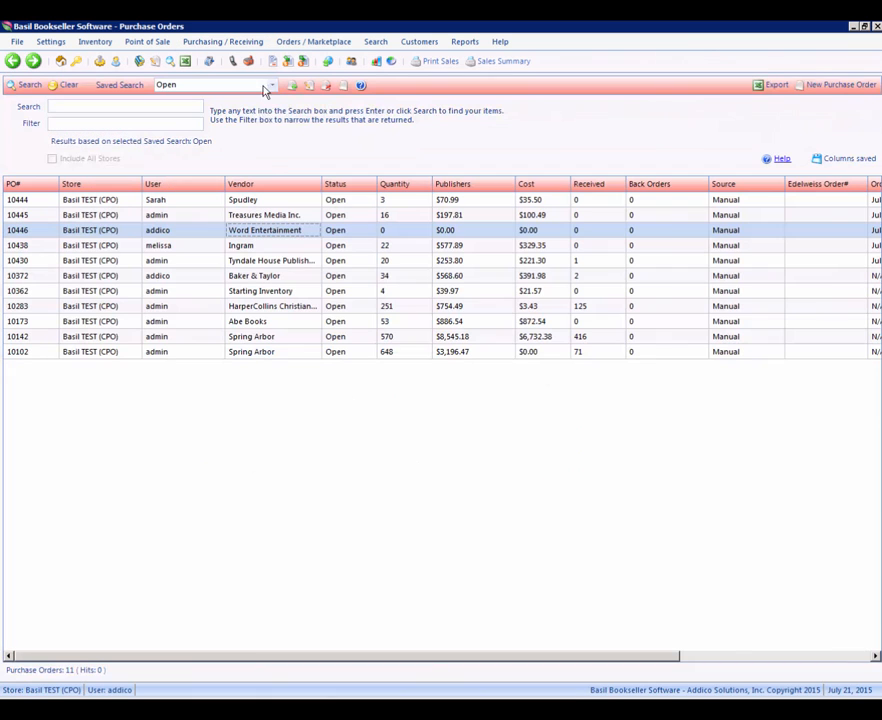
{"action": "mouse_move", "coordinate": [450, 284]}
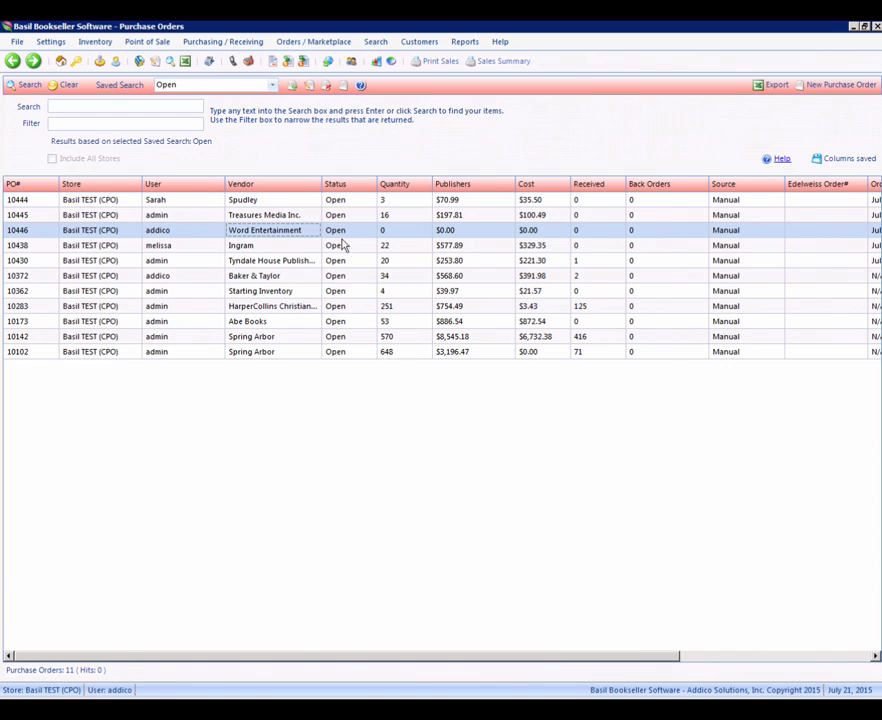
{"action": "mouse_move", "coordinate": [608, 130]}
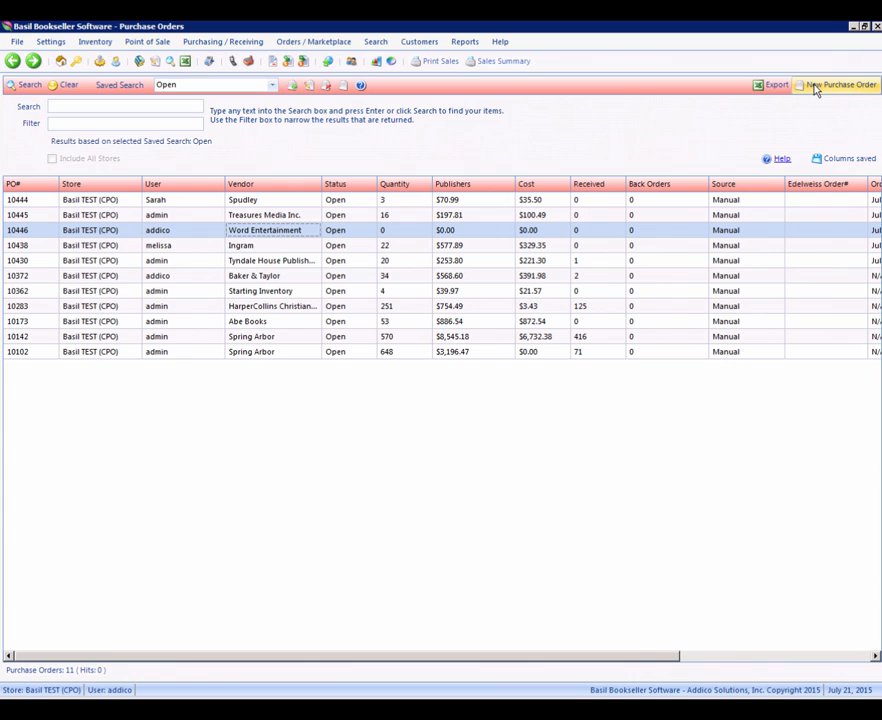
{"action": "mouse_move", "coordinate": [824, 92]}
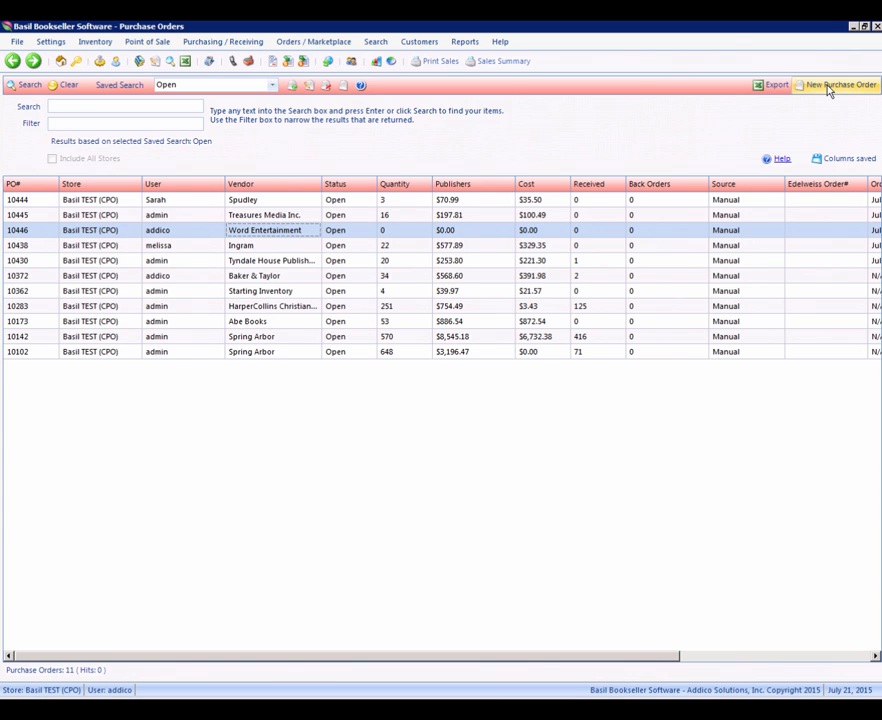
Create new purchase order 10447 with STL Distribution as vendor.
{"action": "left_click", "coordinate": [838, 84]}
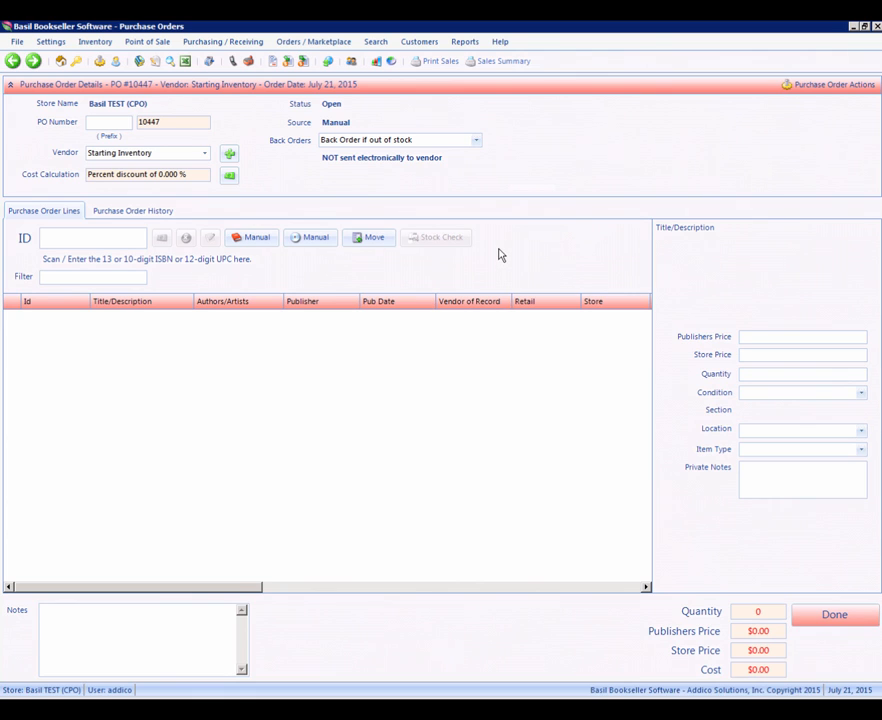
{"action": "mouse_move", "coordinate": [500, 250]}
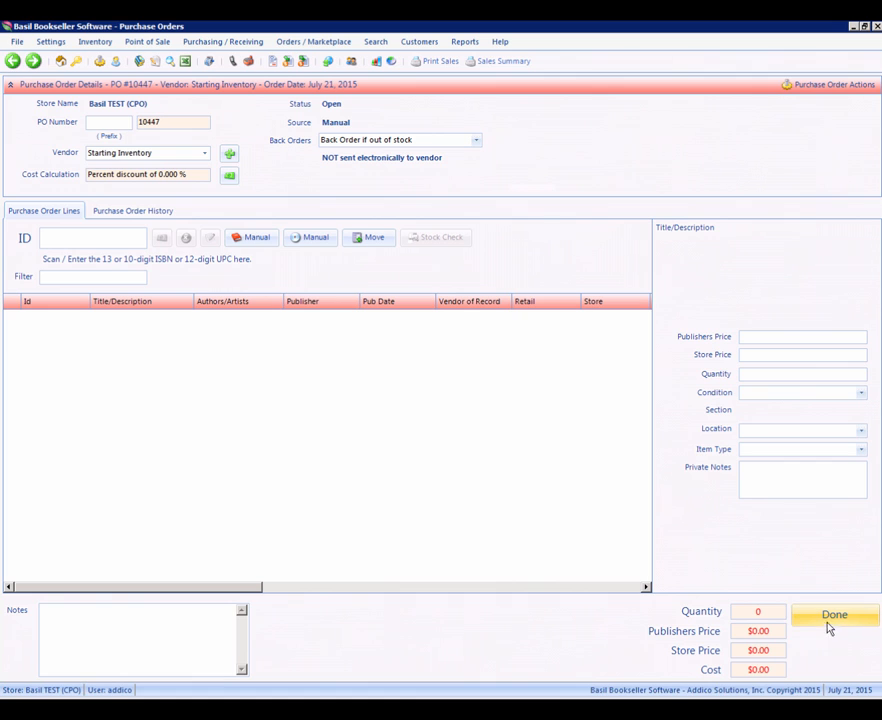
{"action": "mouse_move", "coordinate": [834, 614]}
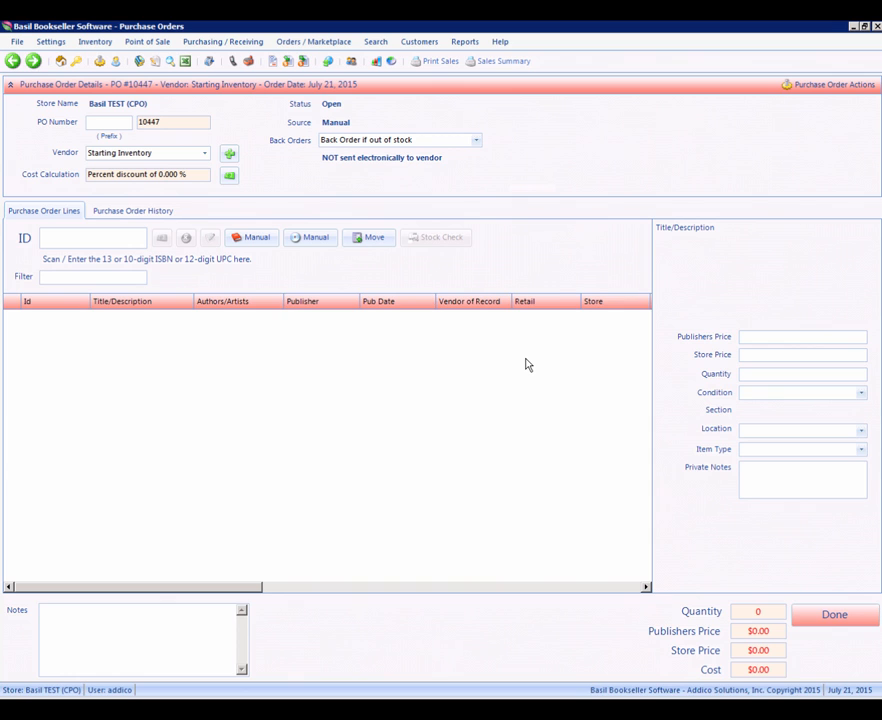
{"action": "left_click", "coordinate": [204, 152]}
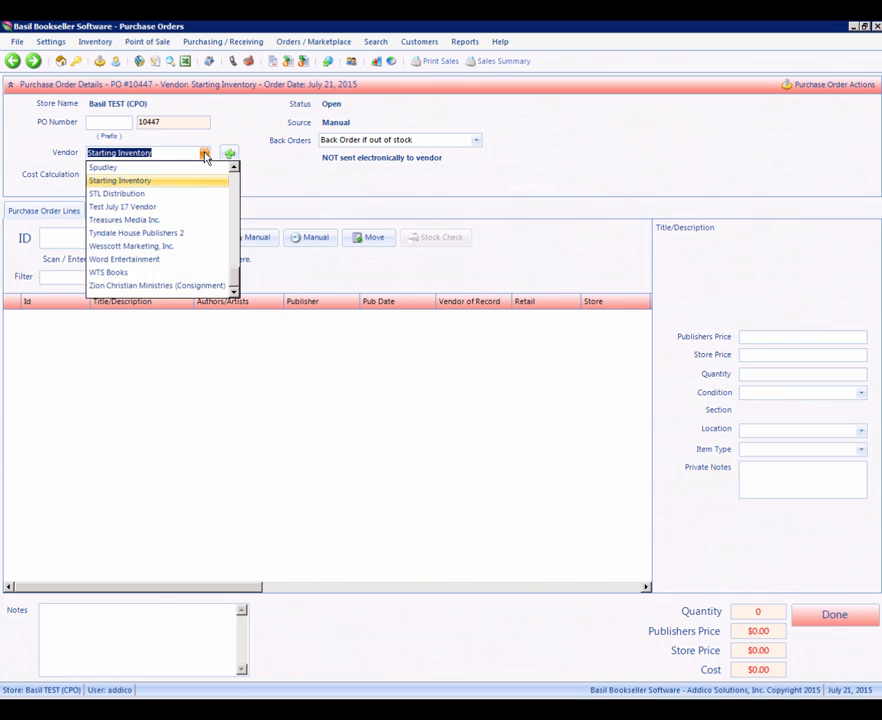
{"action": "mouse_move", "coordinate": [160, 192]}
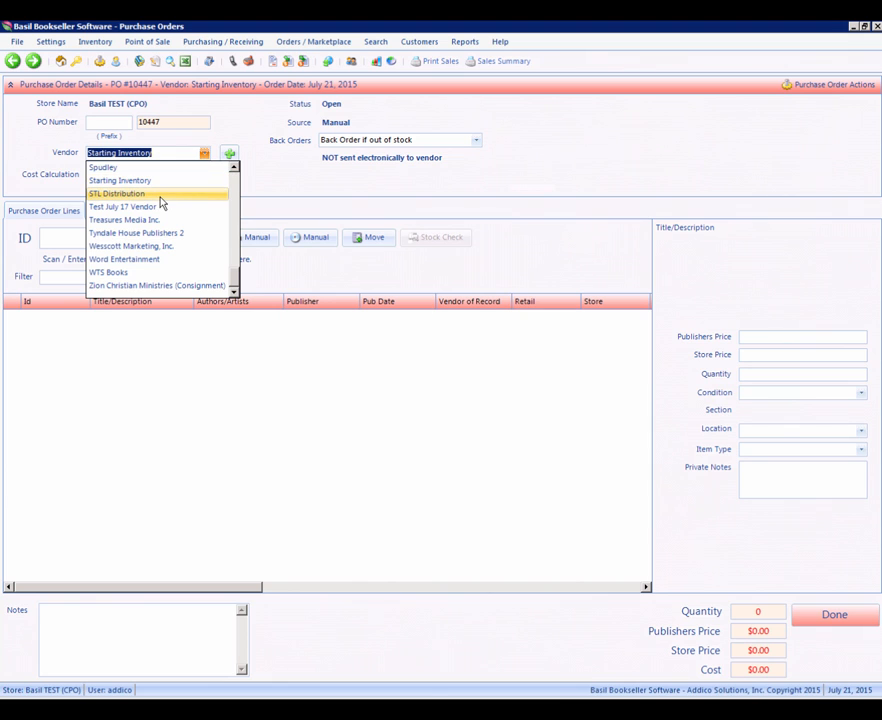
{"action": "left_click", "coordinate": [116, 192]}
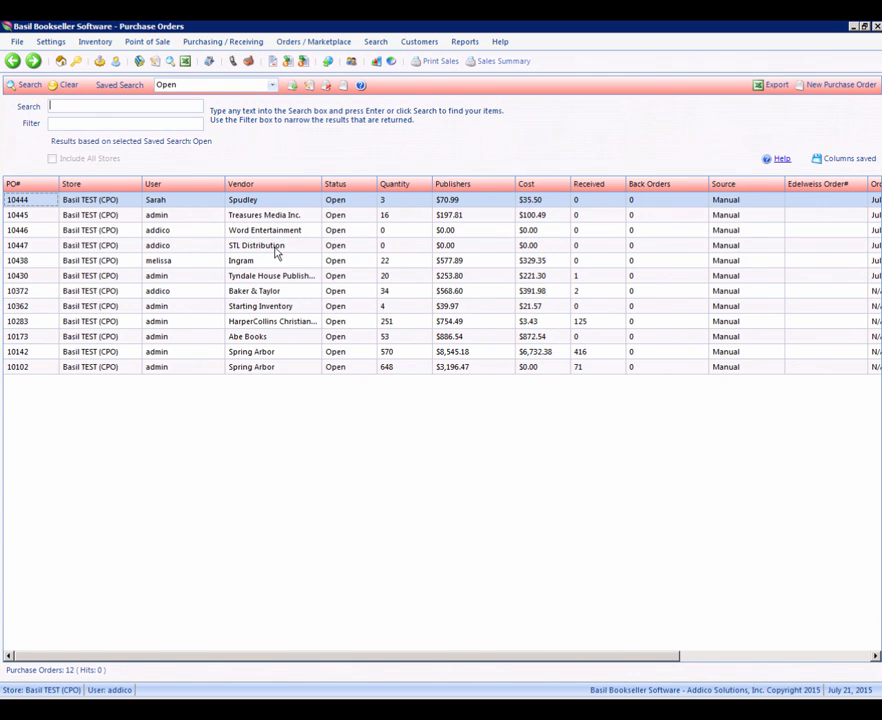
{"action": "left_click", "coordinate": [256, 244]}
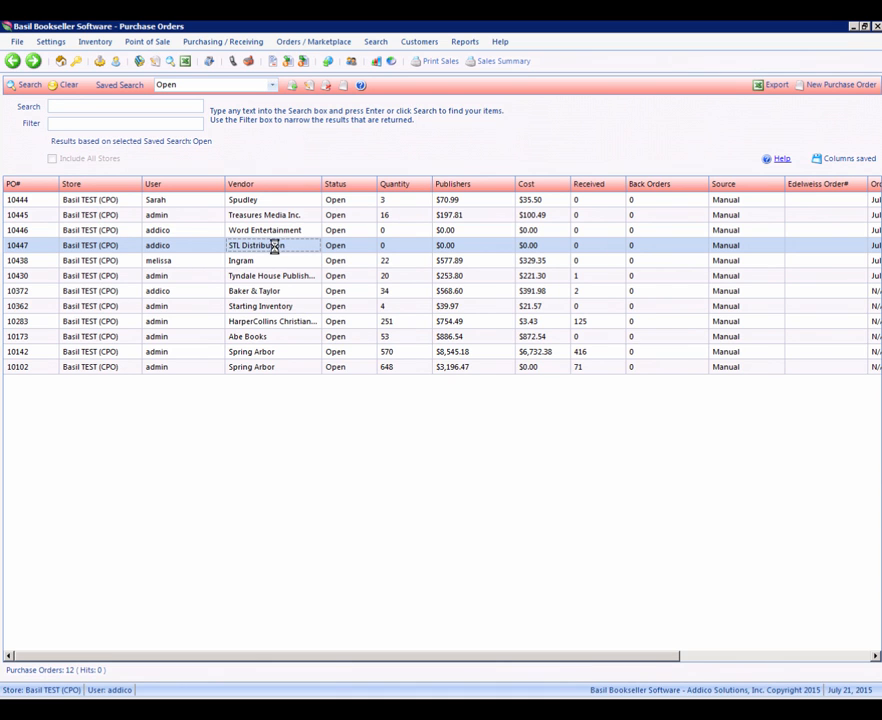
{"action": "double_click", "coordinate": [256, 244]}
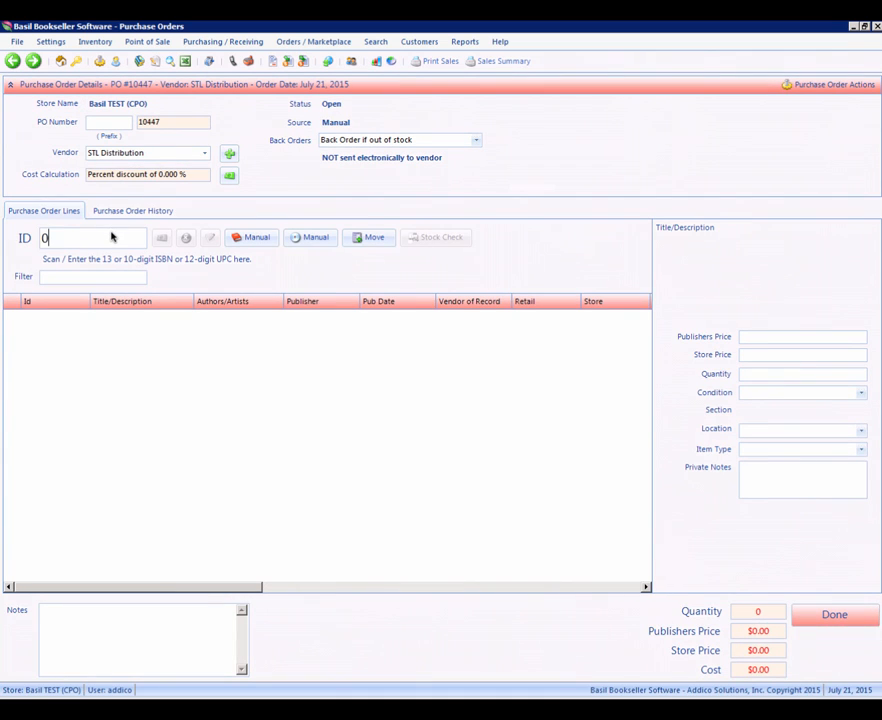
{"action": "type", "text": "0440236673"}
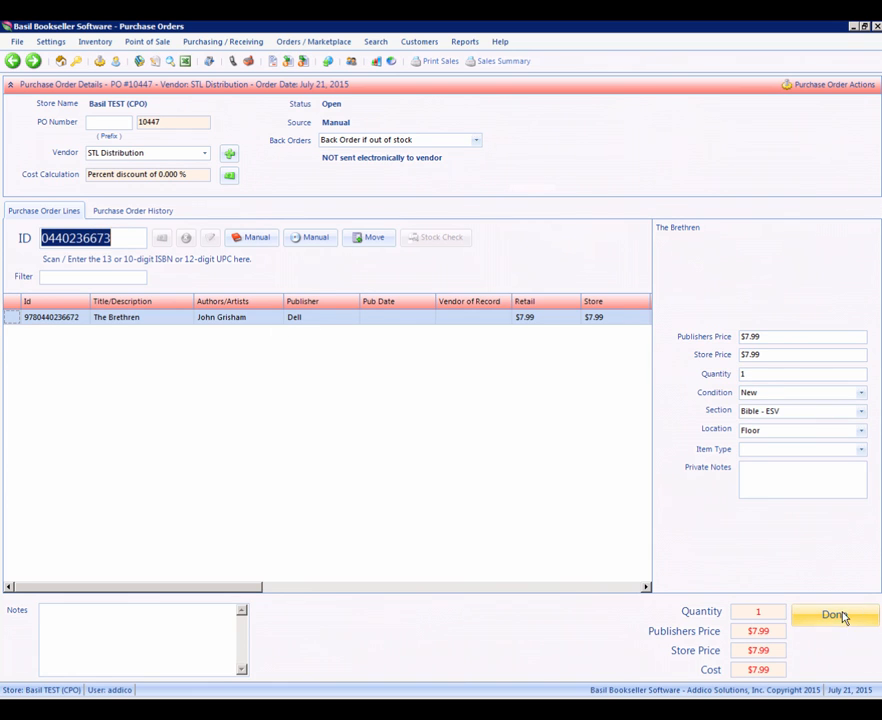
{"action": "left_click", "coordinate": [836, 614]}
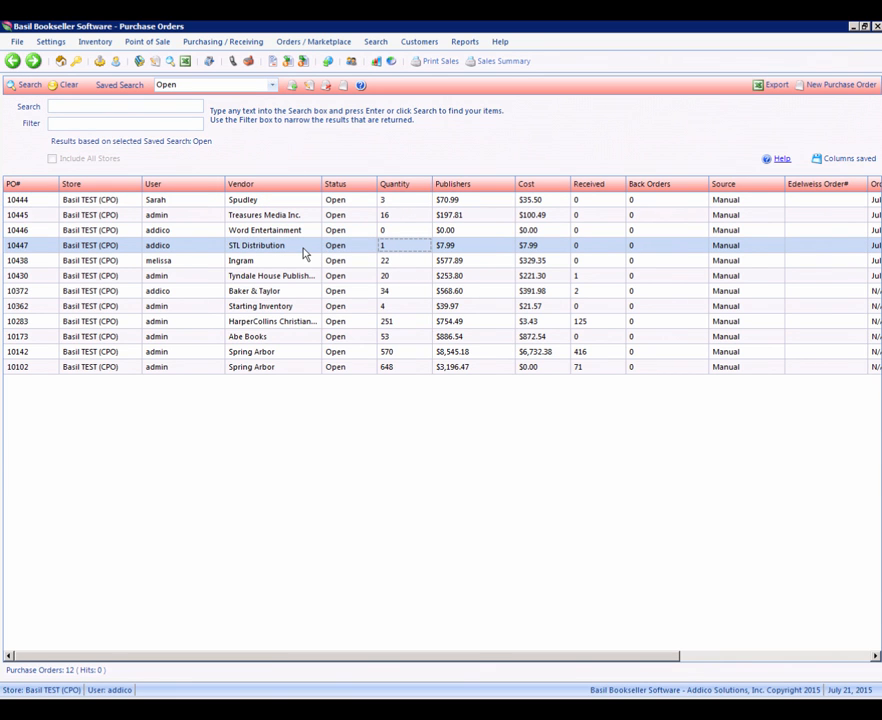
Reopen order 10447 and give The Brethren a $4.99 store price and quantity 3.
{"action": "double_click", "coordinate": [256, 244]}
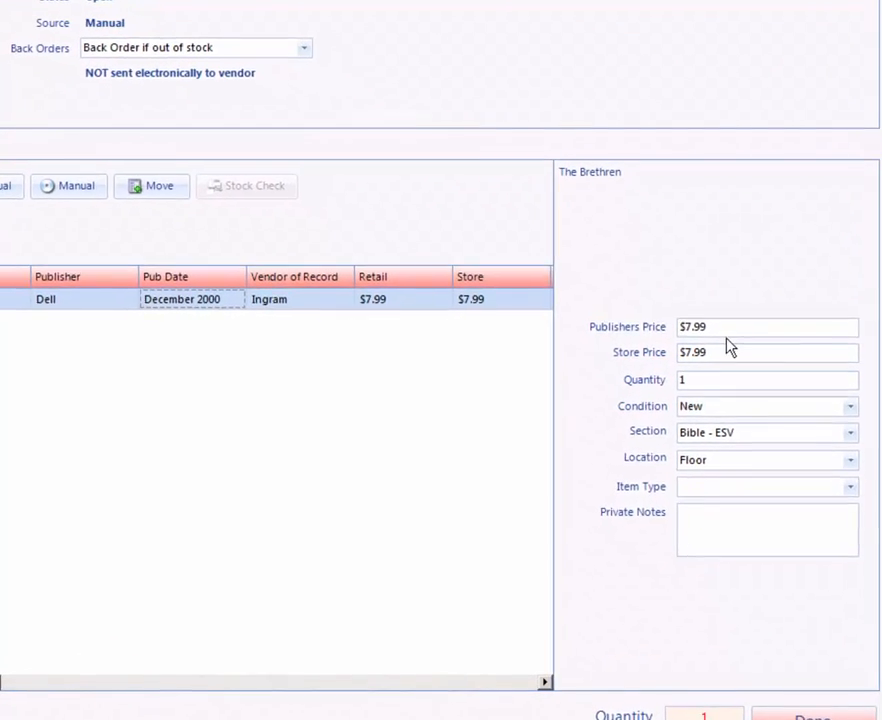
{"action": "type", "text": "4.9"}
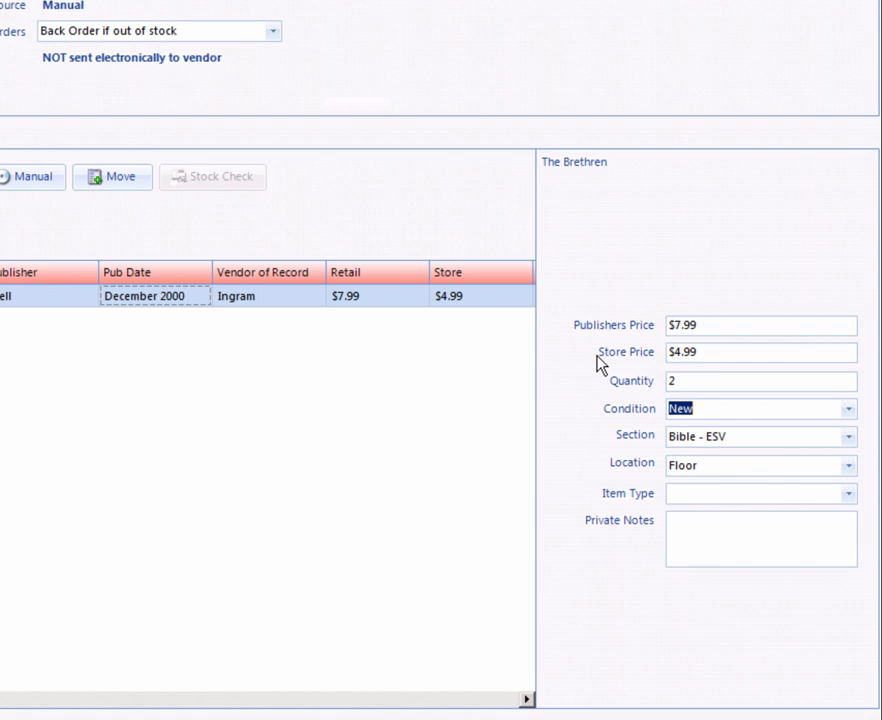
{"action": "type", "text": "3"}
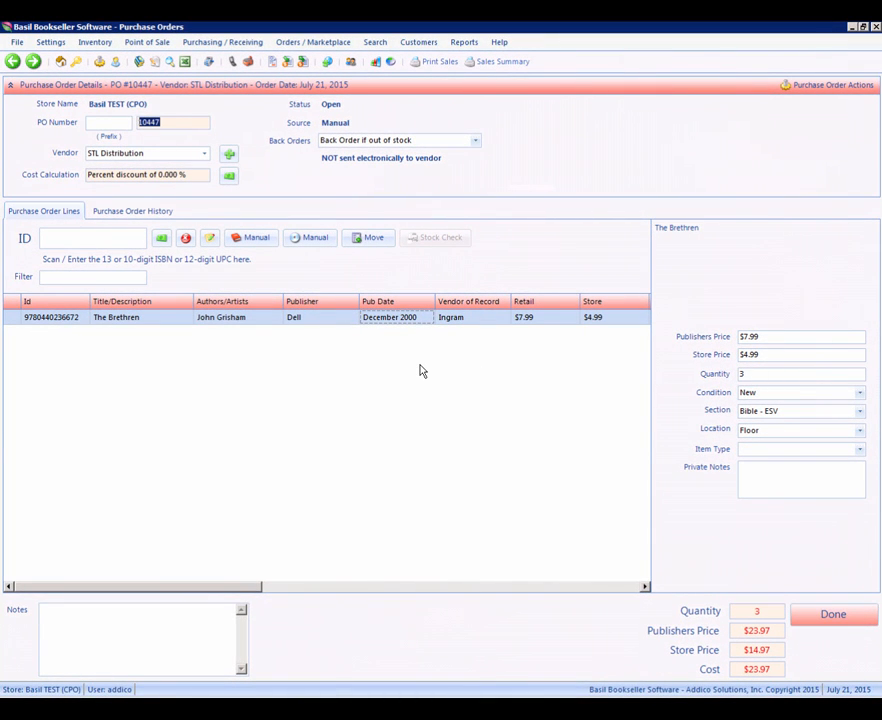
{"action": "mouse_move", "coordinate": [478, 330]}
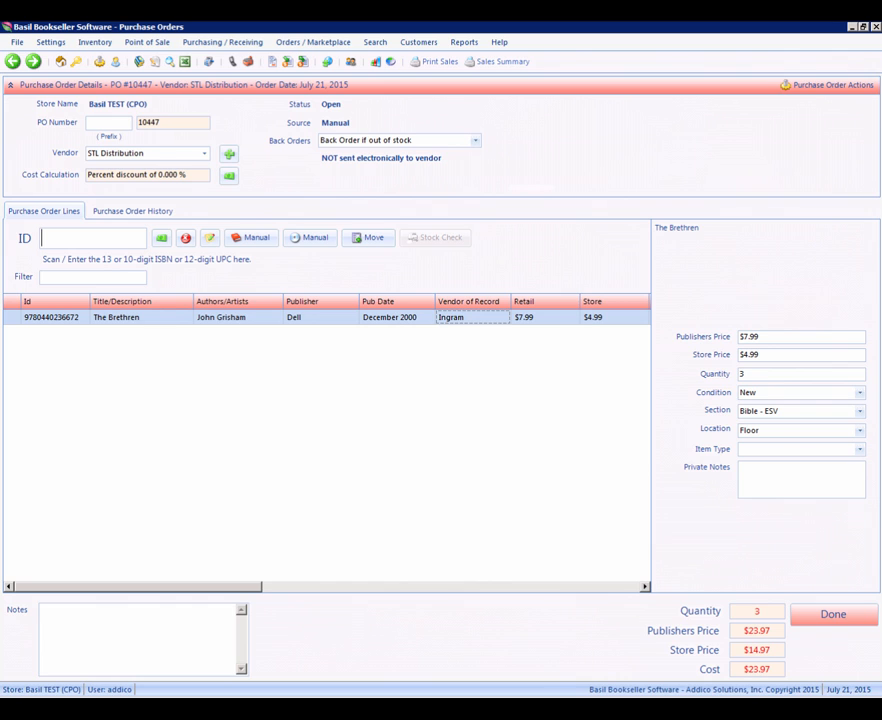
{"action": "mouse_move", "coordinate": [322, 340]}
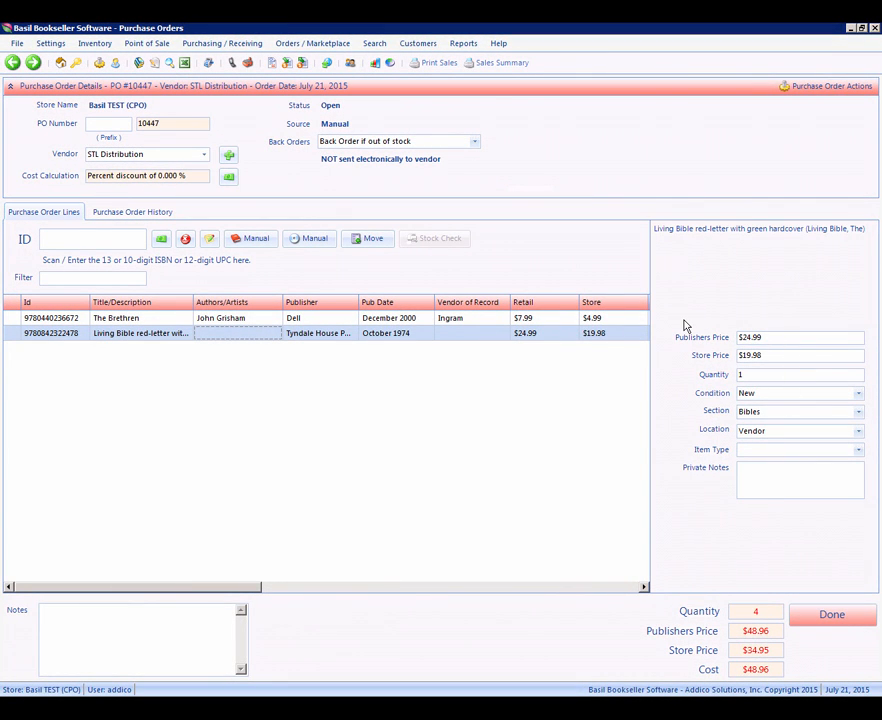
{"action": "mouse_move", "coordinate": [330, 332]}
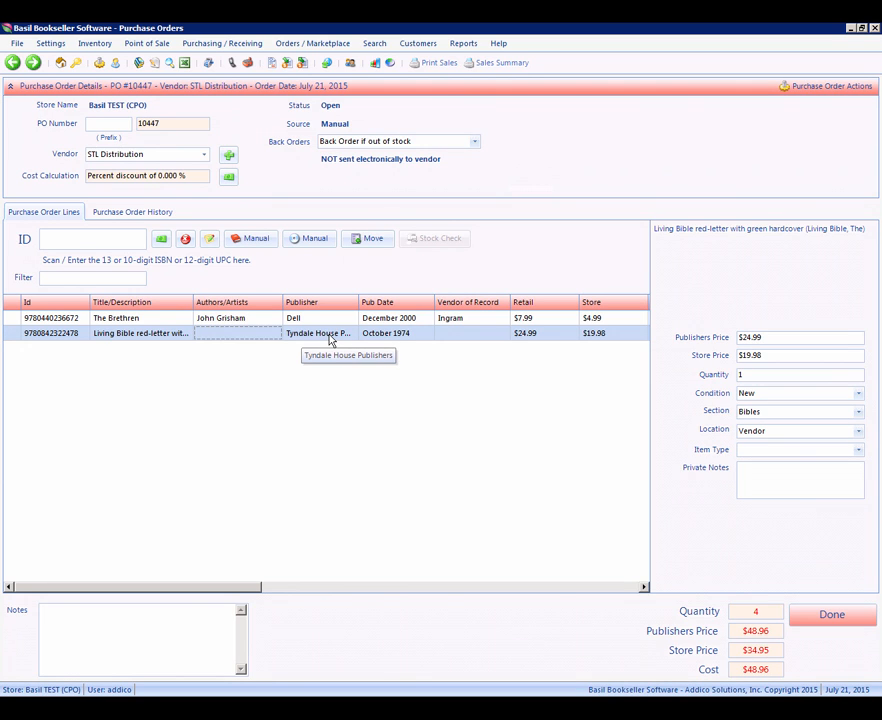
{"action": "mouse_move", "coordinate": [398, 374]}
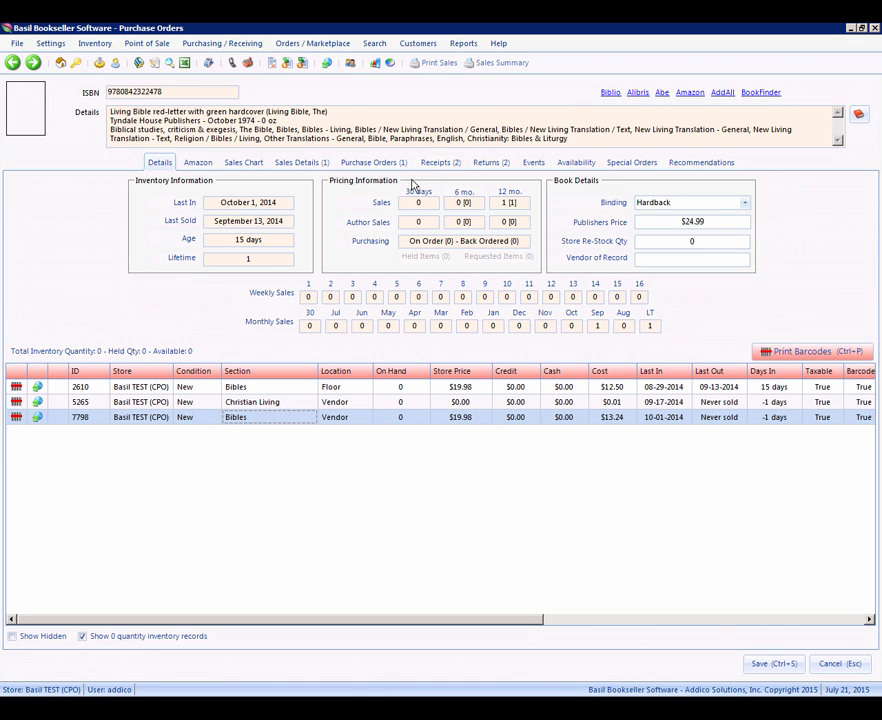
Detour to Inventory > Update, then return to Purchase Orders via the menus.
{"action": "left_click", "coordinate": [96, 44]}
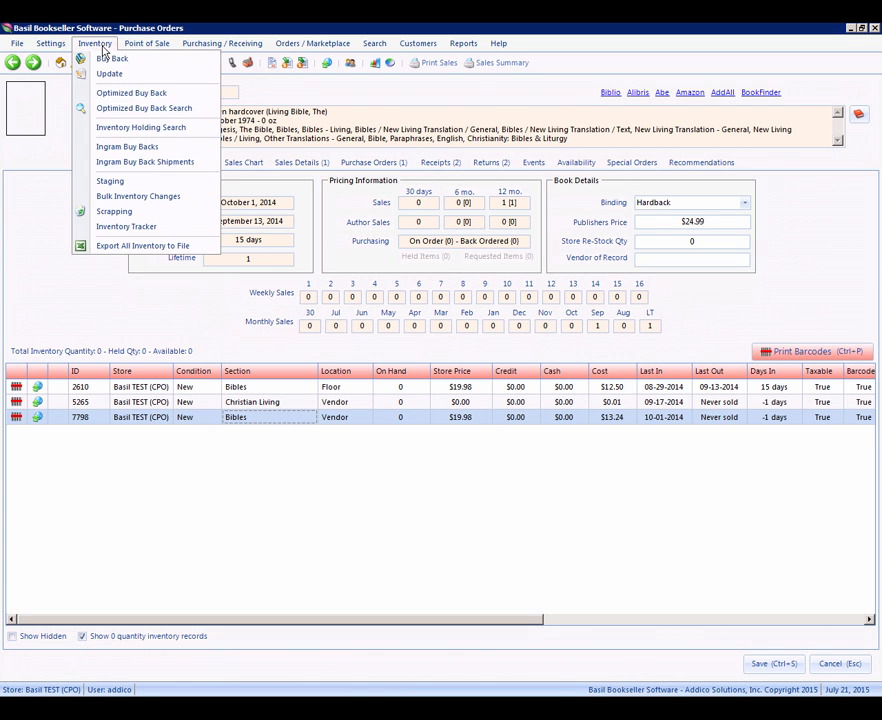
{"action": "left_click", "coordinate": [110, 72]}
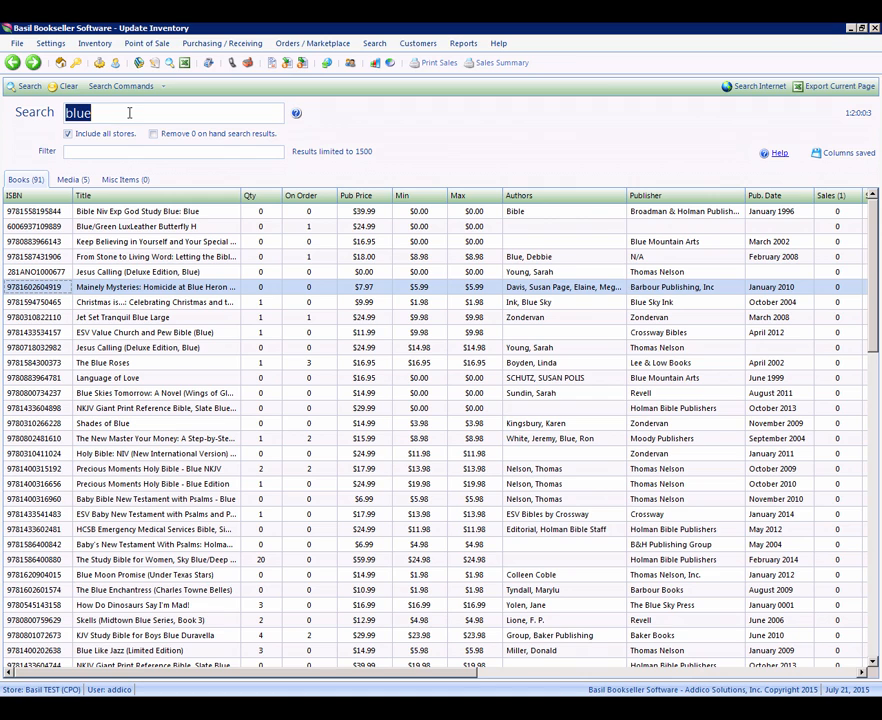
{"action": "left_click", "coordinate": [222, 44]}
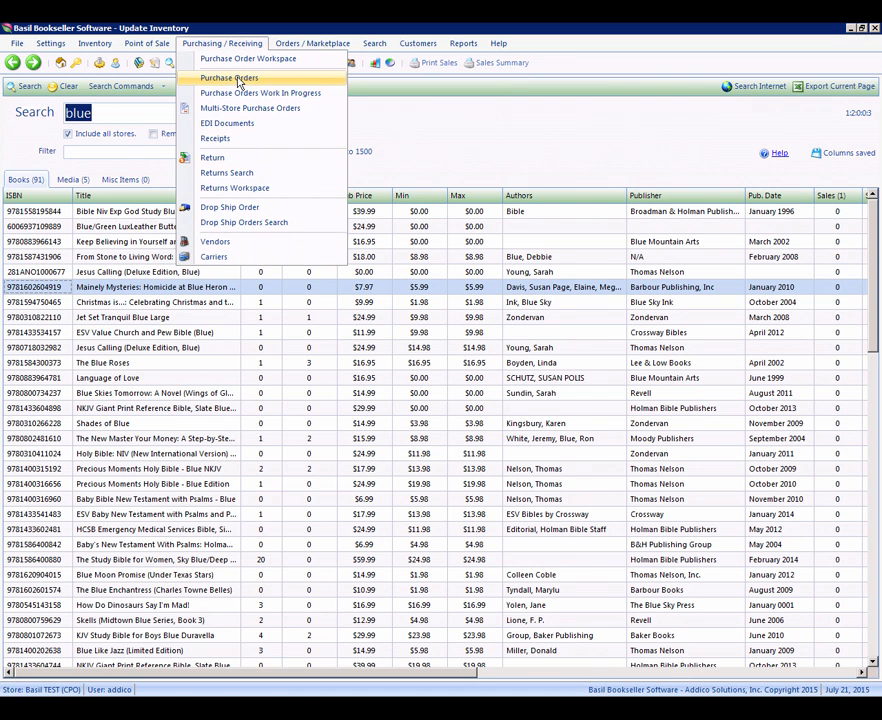
{"action": "left_click", "coordinate": [228, 78]}
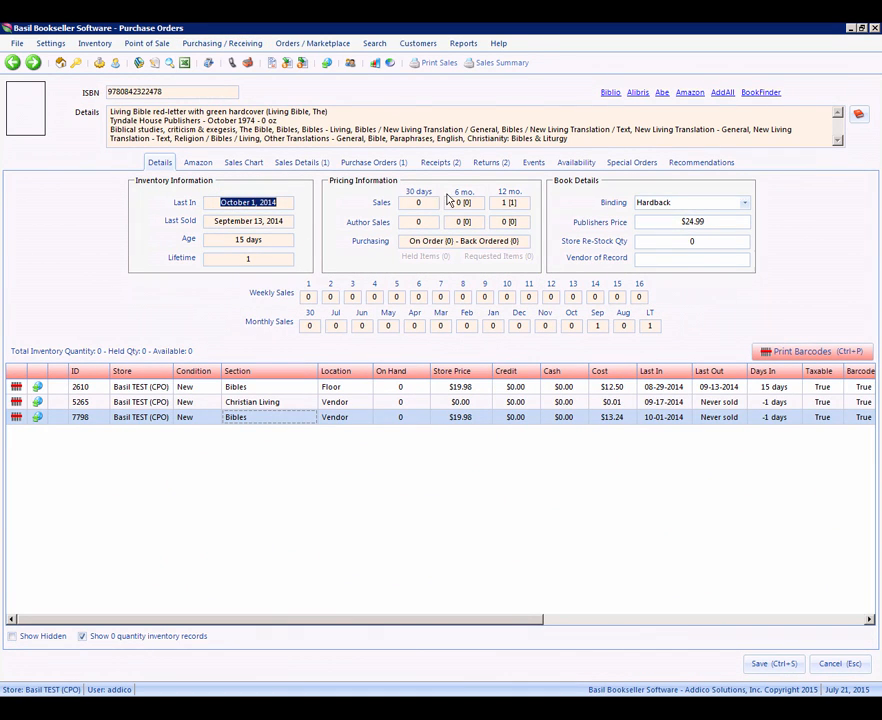
{"action": "mouse_move", "coordinate": [432, 332]}
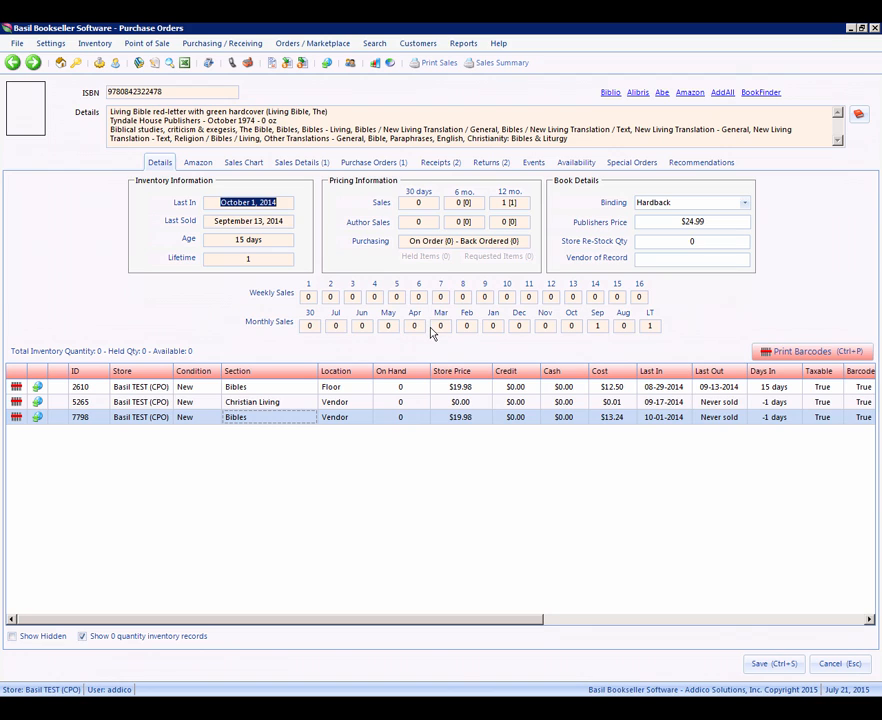
{"action": "mouse_move", "coordinate": [516, 398]}
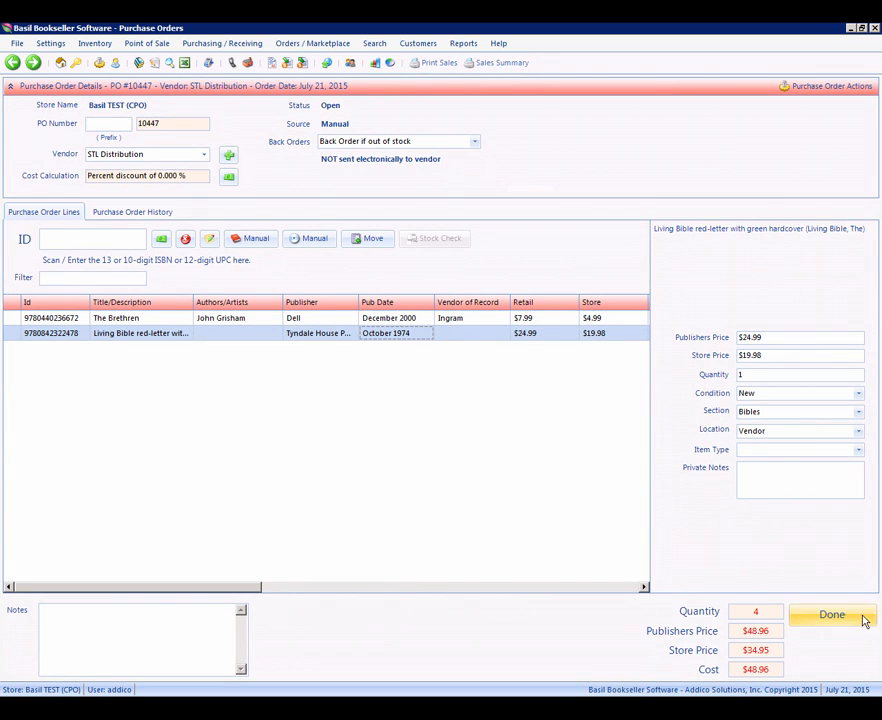
Close and reopen order 10447, then open the Living Bible line's inventory record.
{"action": "left_click", "coordinate": [832, 614]}
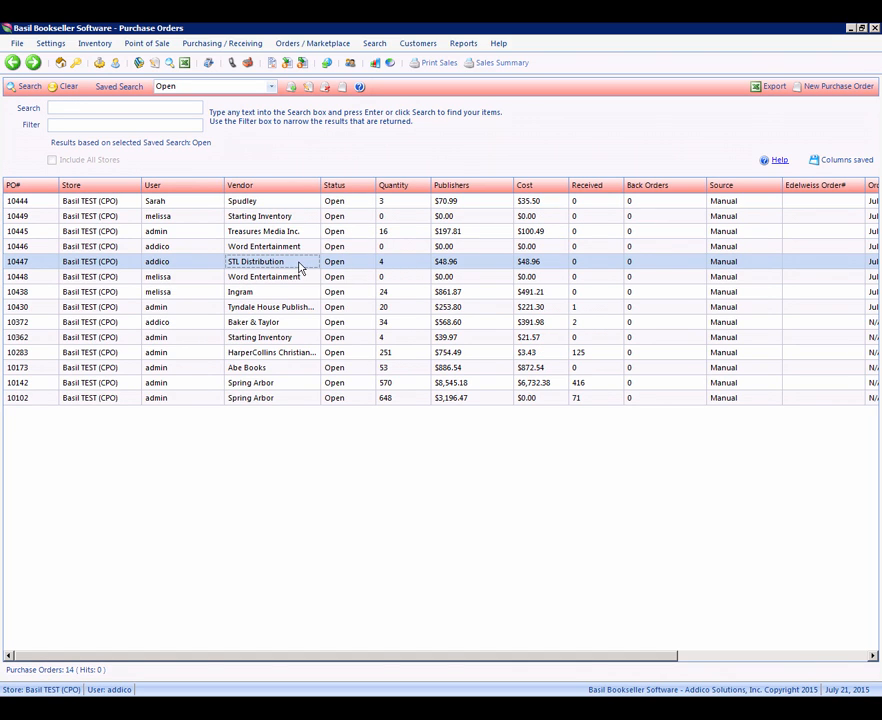
{"action": "double_click", "coordinate": [256, 260]}
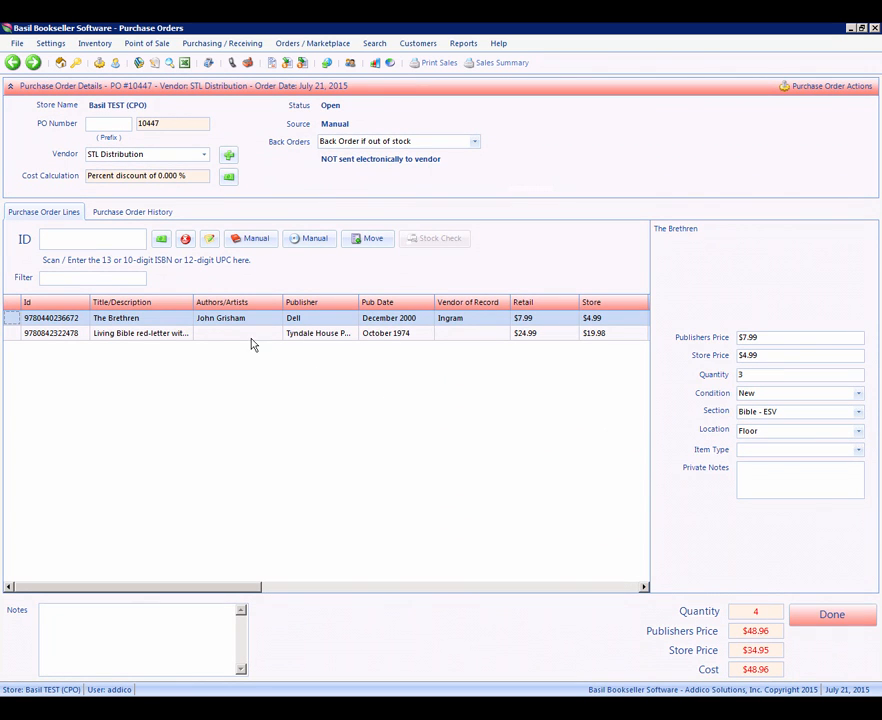
{"action": "left_click", "coordinate": [220, 318]}
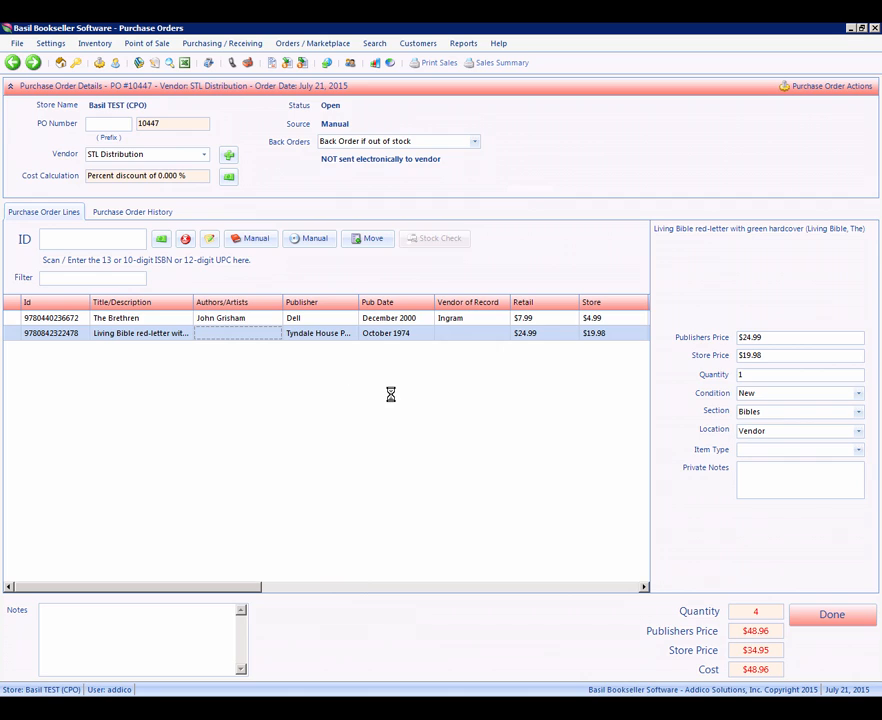
{"action": "double_click", "coordinate": [140, 332]}
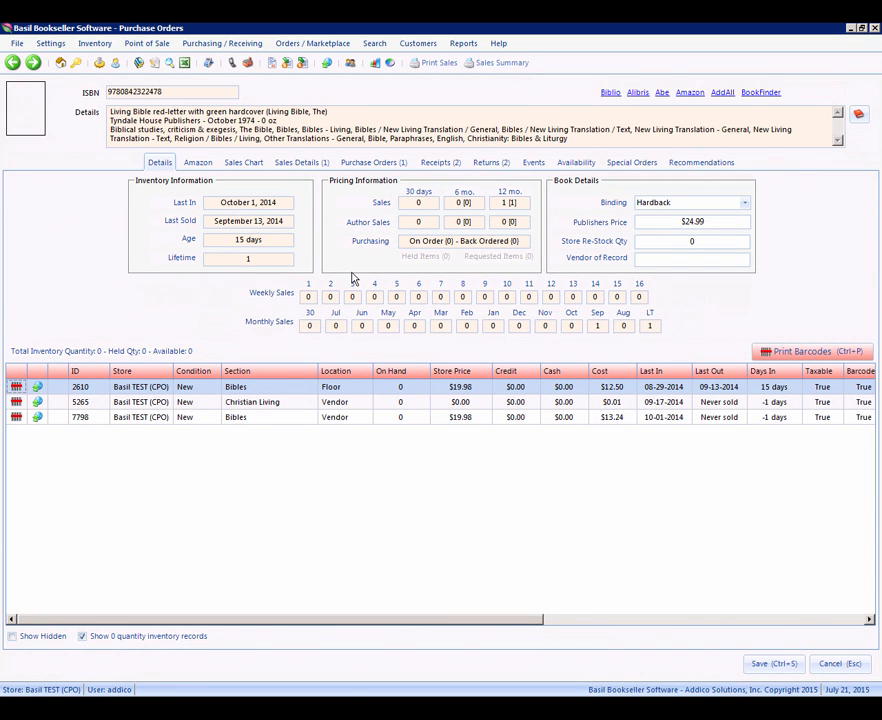
{"action": "mouse_move", "coordinate": [408, 288]}
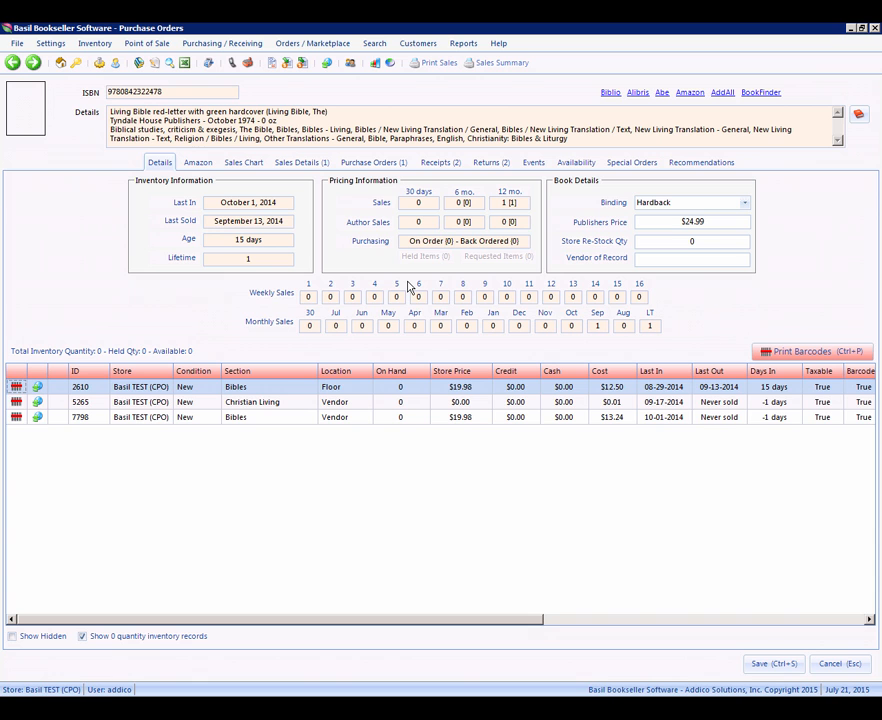
Visit Inventory > Update, cancel the inventory record and close order 10447 to the list.
{"action": "left_click", "coordinate": [94, 44]}
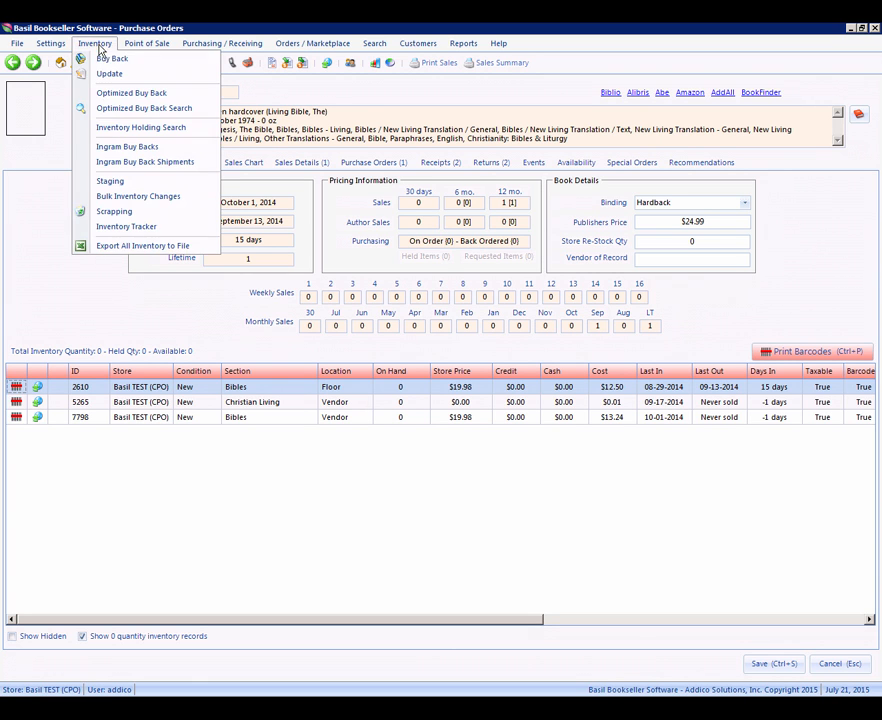
{"action": "left_click", "coordinate": [108, 72]}
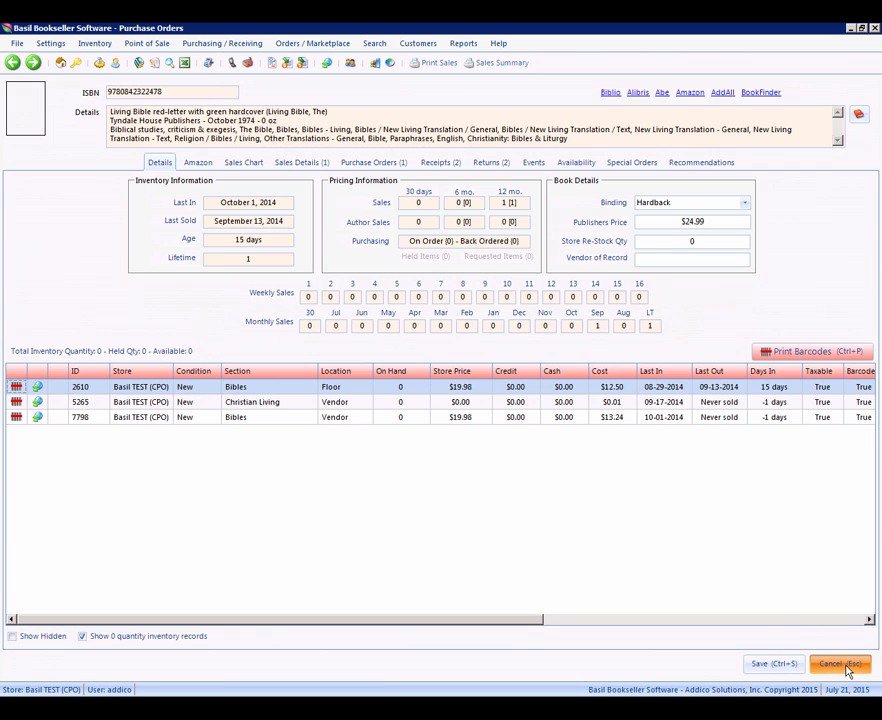
{"action": "left_click", "coordinate": [840, 664]}
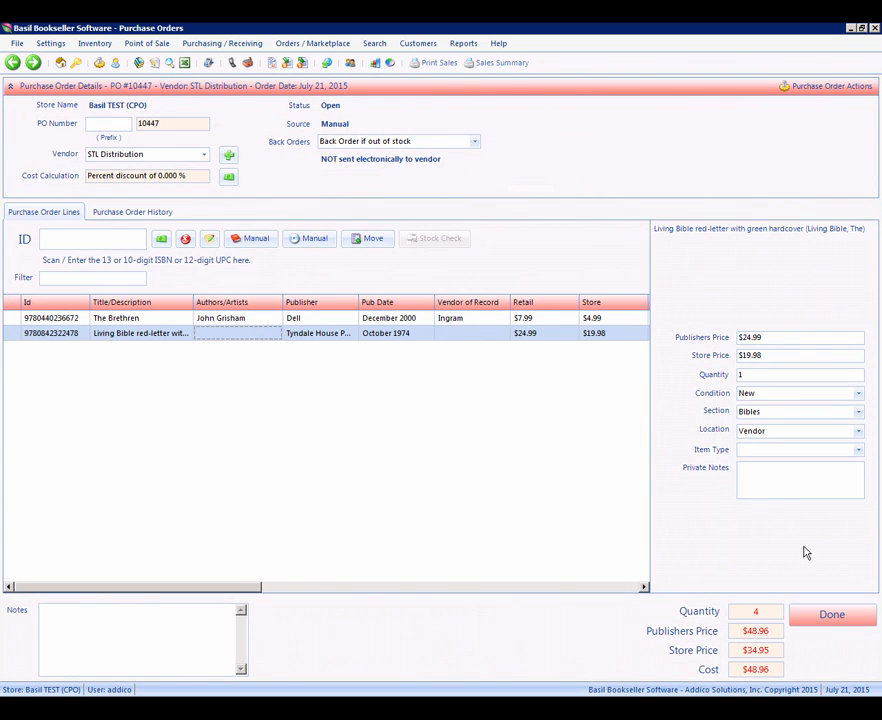
{"action": "left_click", "coordinate": [832, 614]}
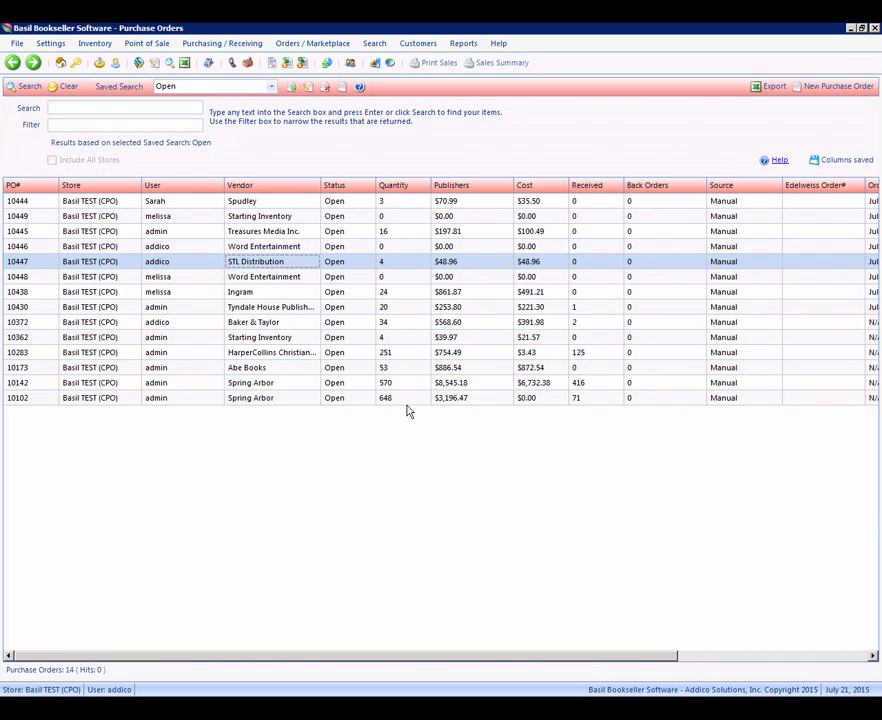
Go Home, open Inventory > Update and open the Jet Set Tranquil Blue Large record.
{"action": "left_click", "coordinate": [14, 62]}
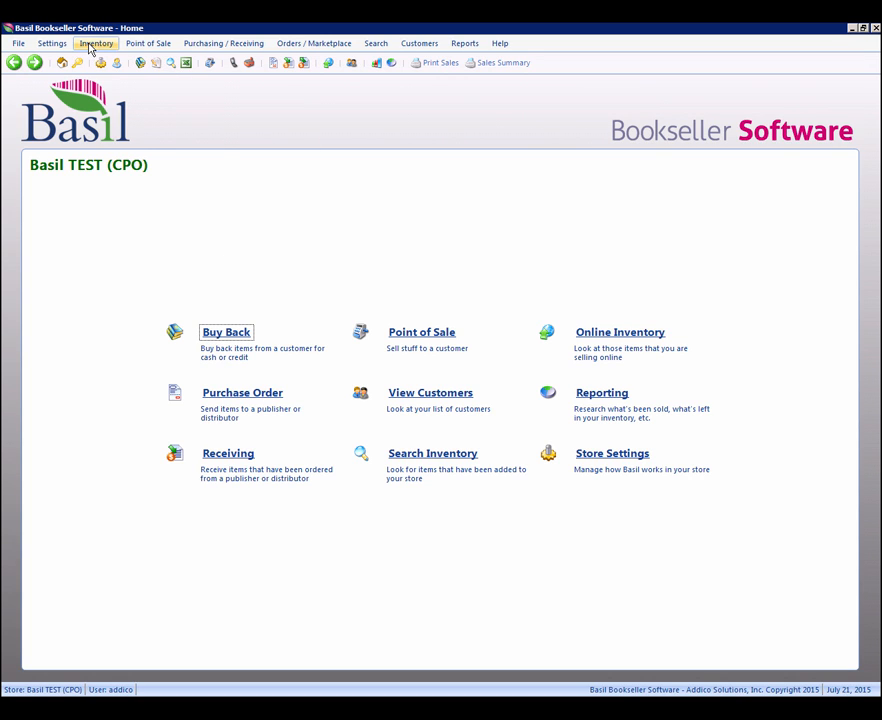
{"action": "left_click", "coordinate": [96, 44]}
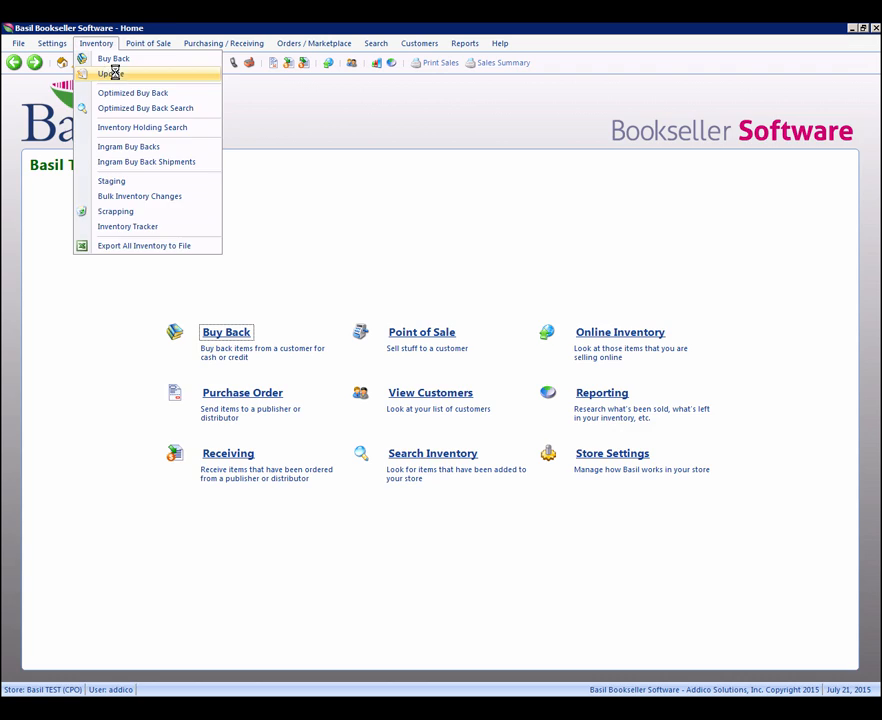
{"action": "left_click", "coordinate": [108, 72]}
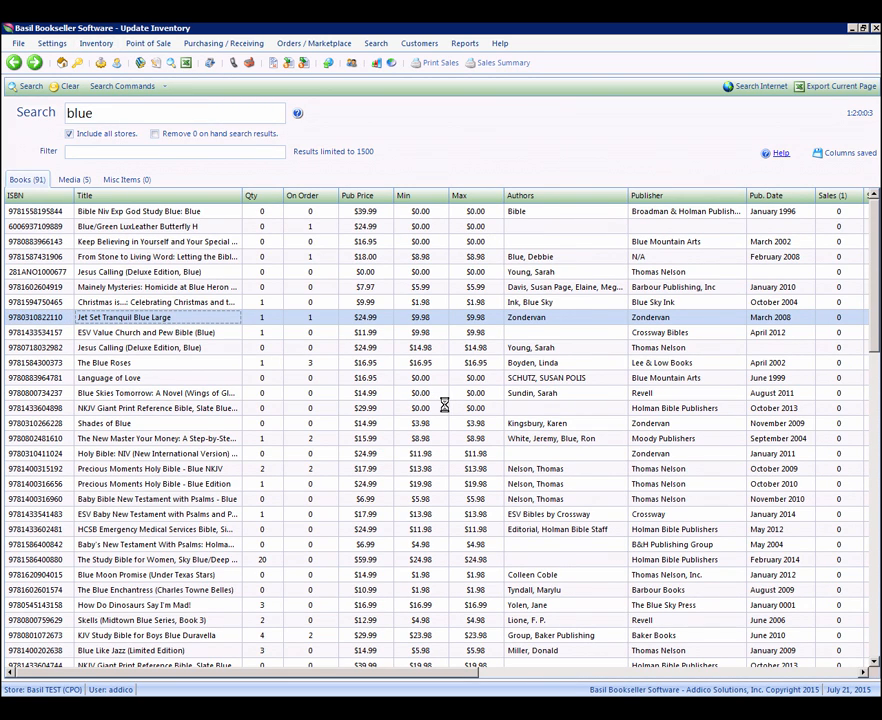
{"action": "double_click", "coordinate": [124, 316]}
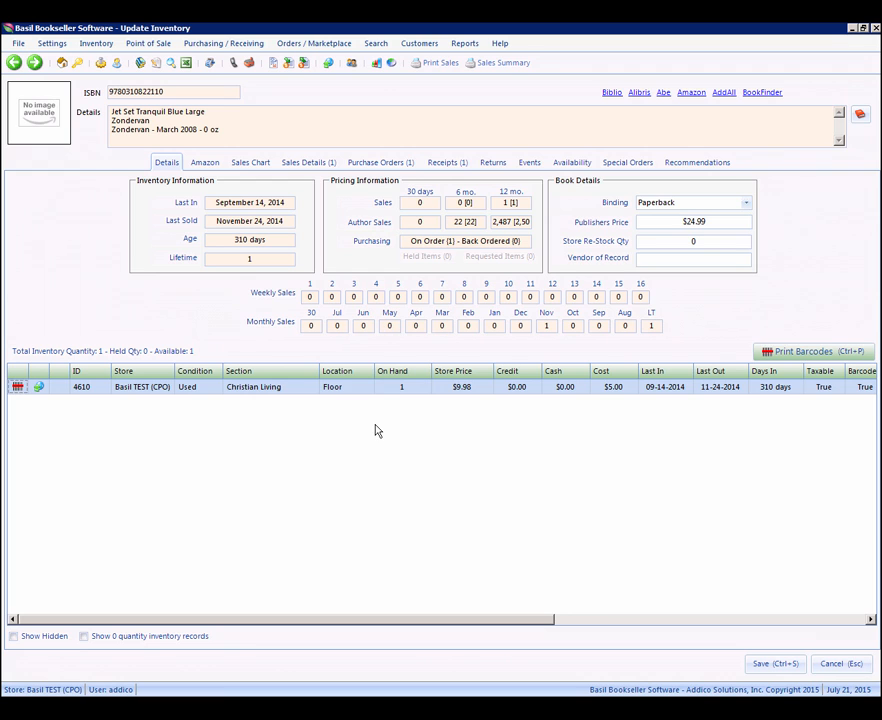
Glance at the Purchase Orders list, return to the inventory record and save it.
{"action": "left_click", "coordinate": [224, 44]}
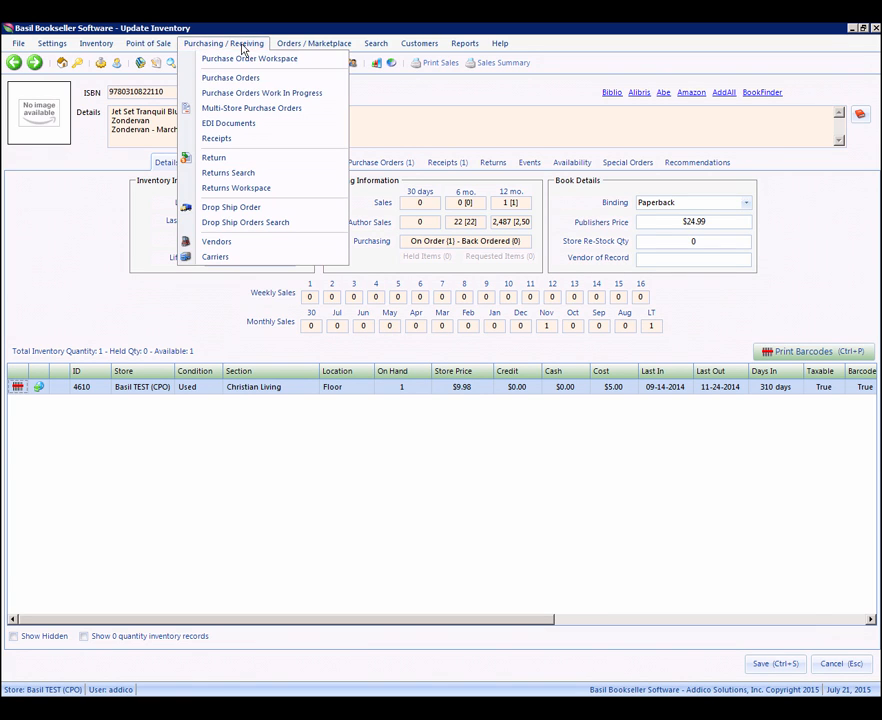
{"action": "left_click", "coordinate": [230, 76]}
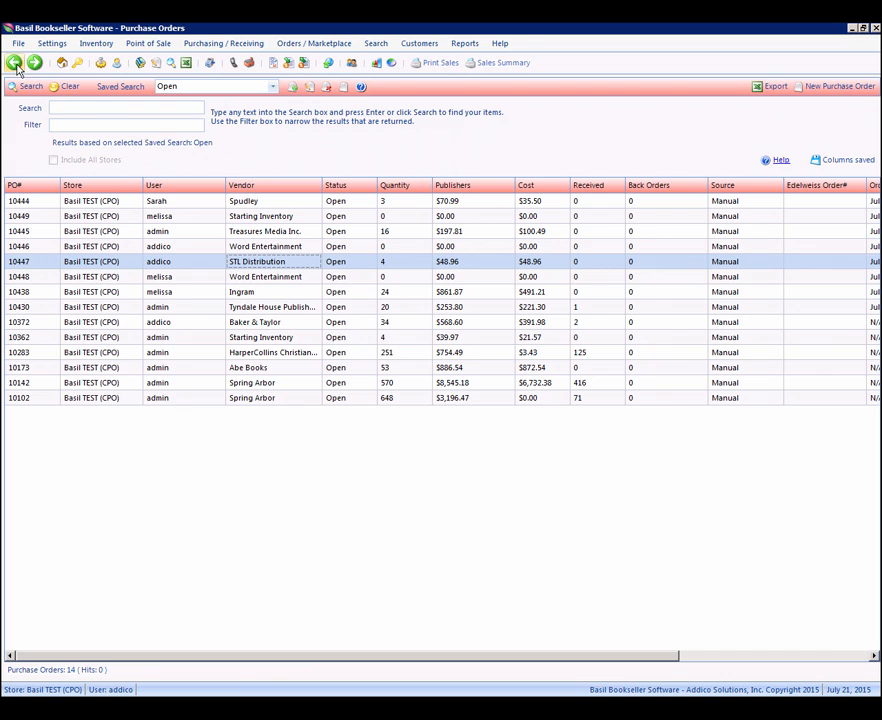
{"action": "double_click", "coordinate": [256, 260]}
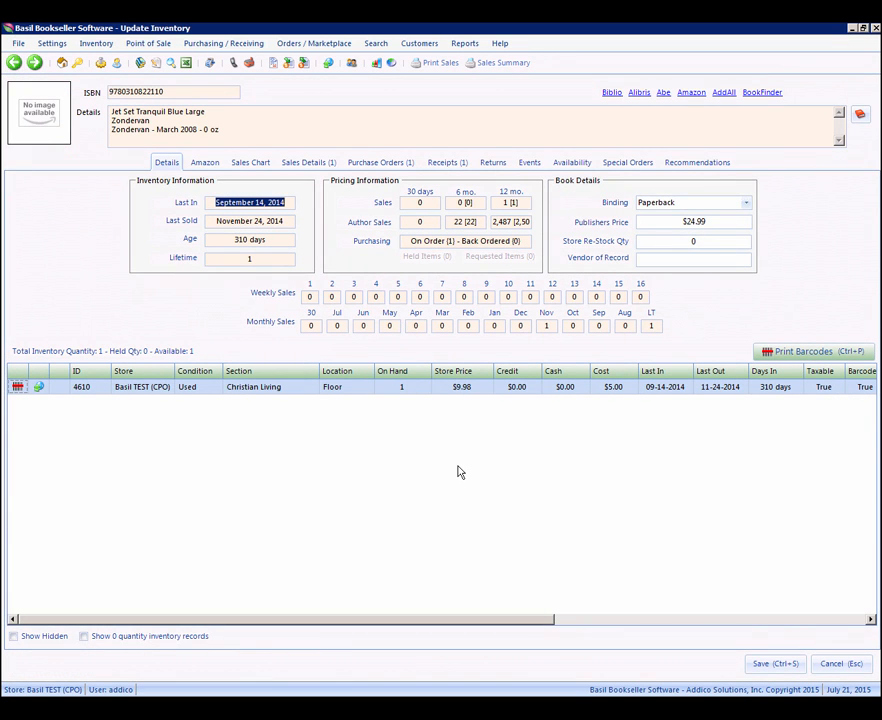
{"action": "mouse_move", "coordinate": [584, 482]}
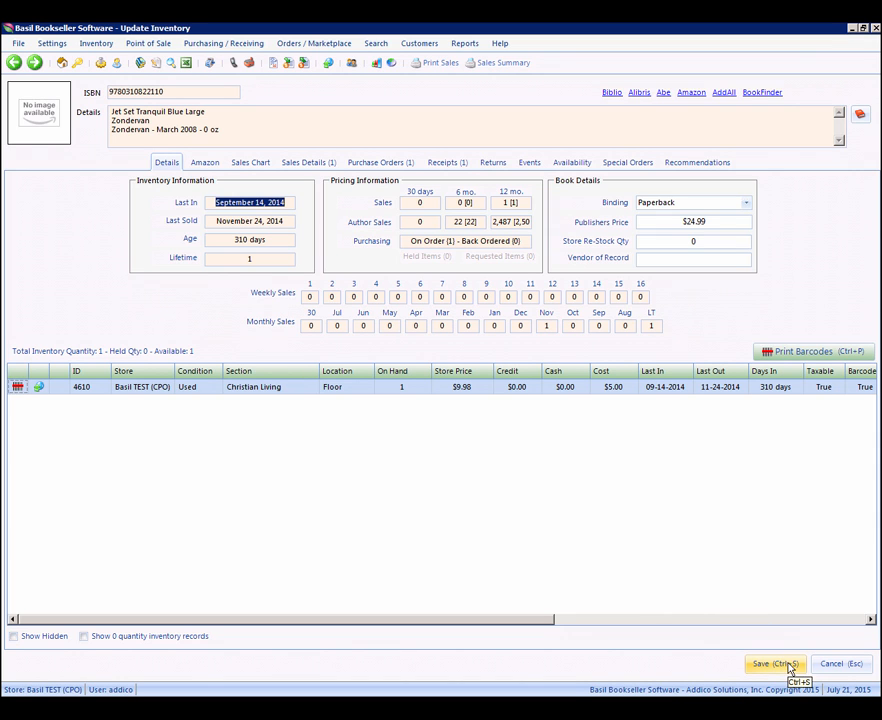
{"action": "left_click", "coordinate": [776, 664]}
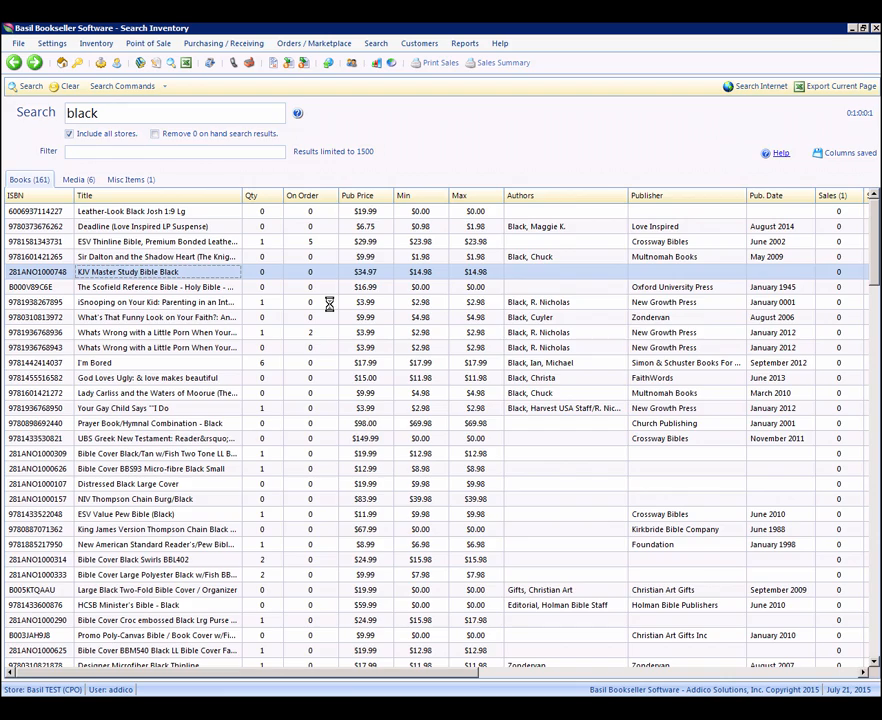
View the KJV Master Study Bible Black record, then switch to Inventory > Update.
{"action": "double_click", "coordinate": [128, 272]}
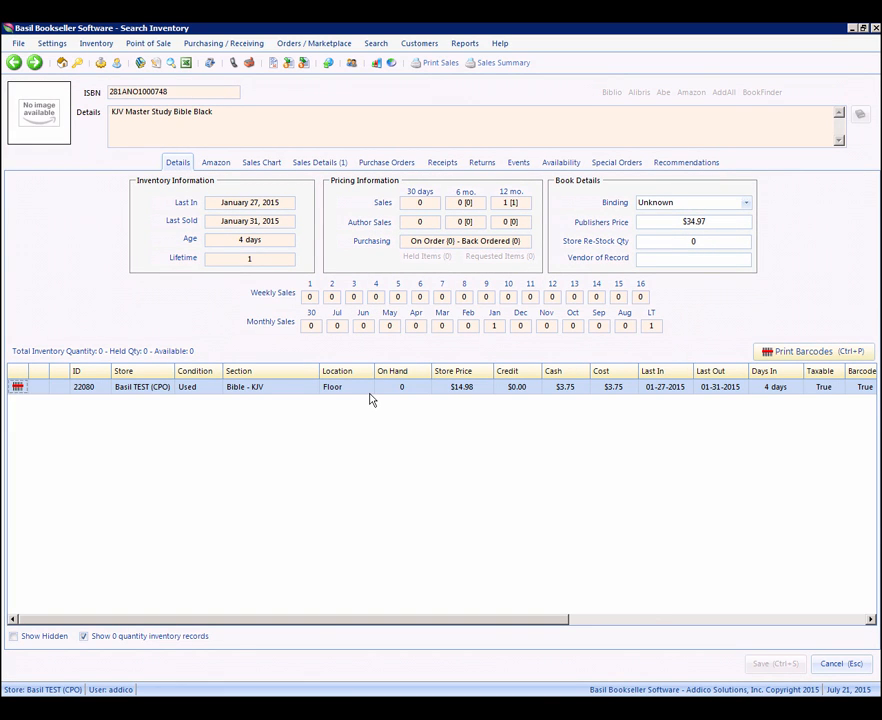
{"action": "mouse_move", "coordinate": [332, 210]}
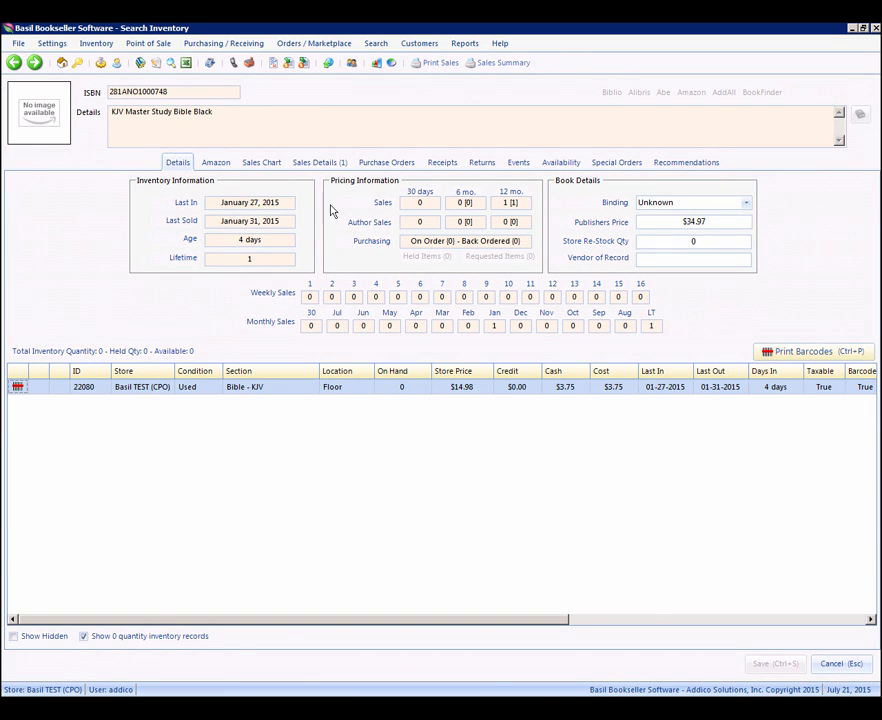
{"action": "left_click", "coordinate": [96, 44]}
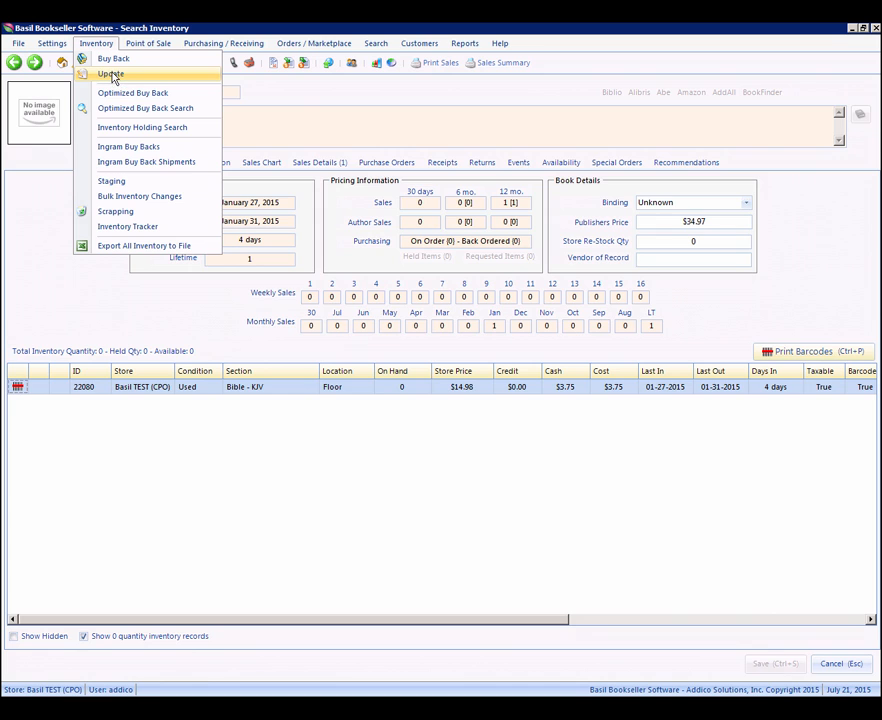
{"action": "left_click", "coordinate": [112, 74]}
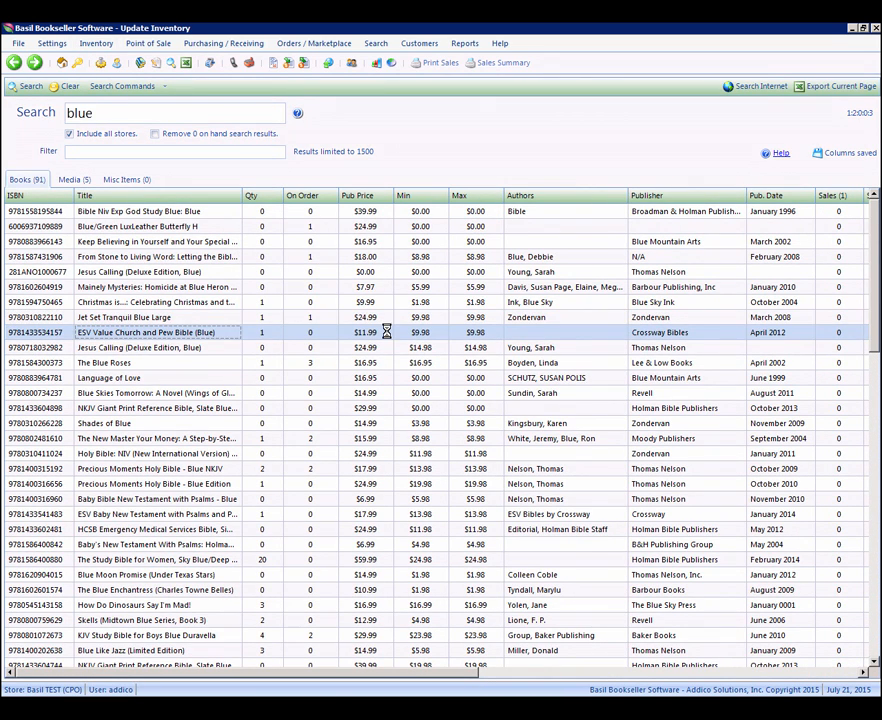
Open a record from the black search and use Inventory > Update to return Home.
{"action": "double_click", "coordinate": [144, 332]}
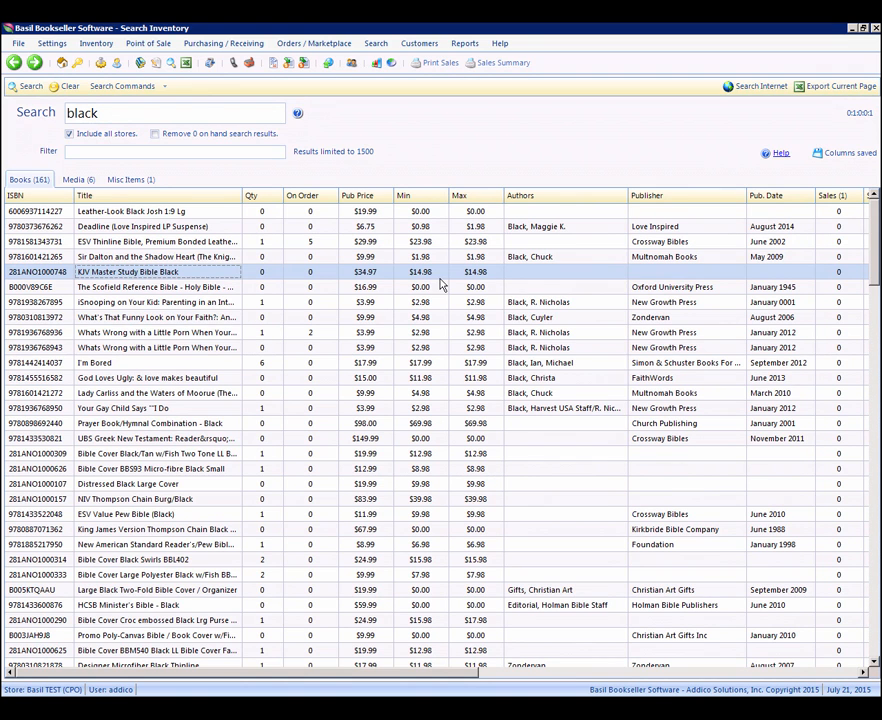
{"action": "left_click", "coordinate": [96, 44]}
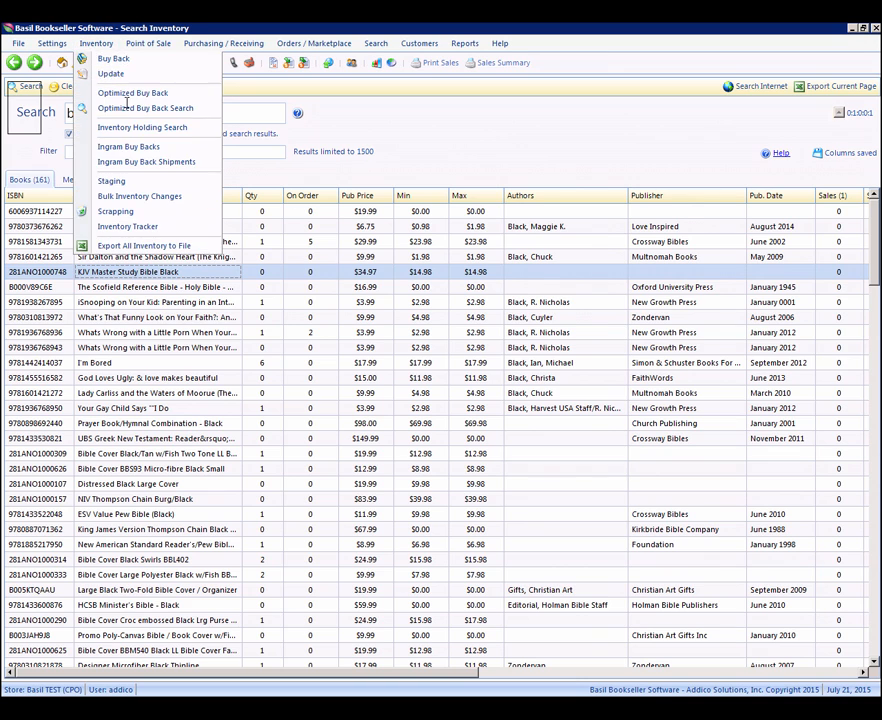
{"action": "left_click", "coordinate": [112, 74]}
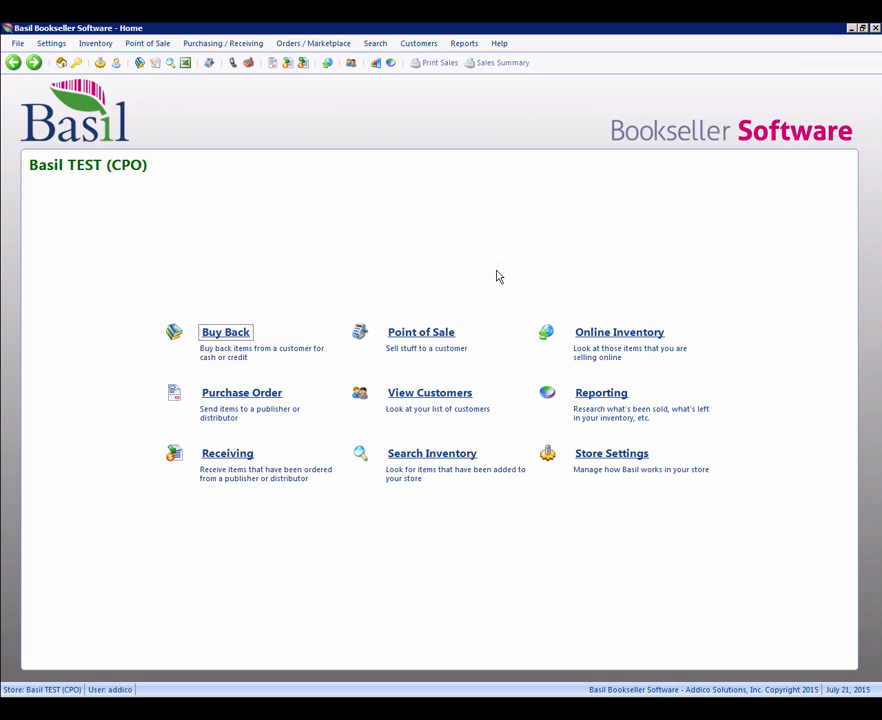
Show the 4.3.9.x release notes (7/21/2015) in Help > Online Documentation.
{"action": "left_click", "coordinate": [500, 44]}
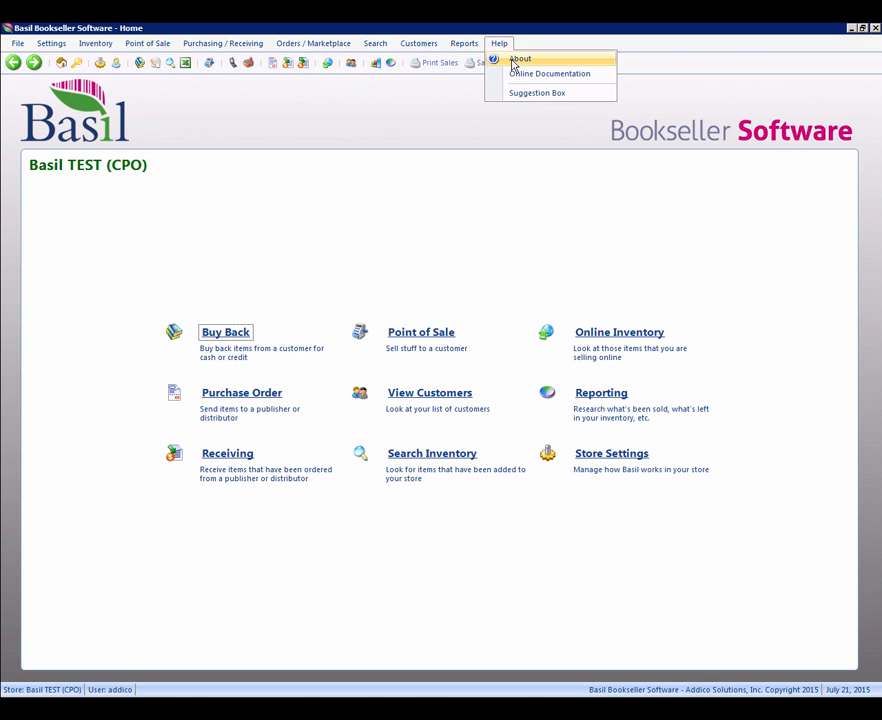
{"action": "mouse_move", "coordinate": [548, 72]}
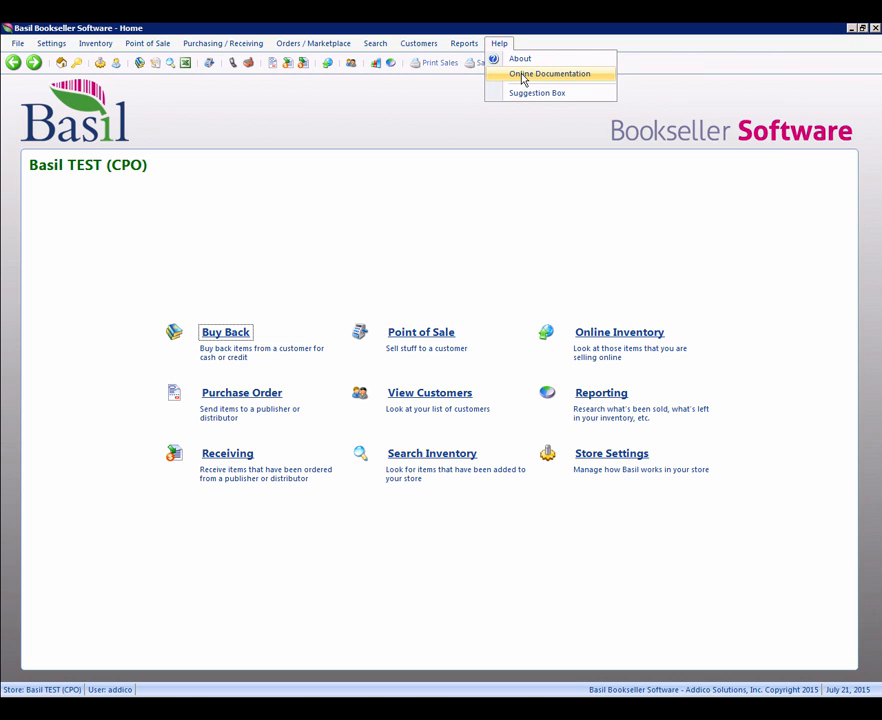
{"action": "left_click", "coordinate": [548, 72]}
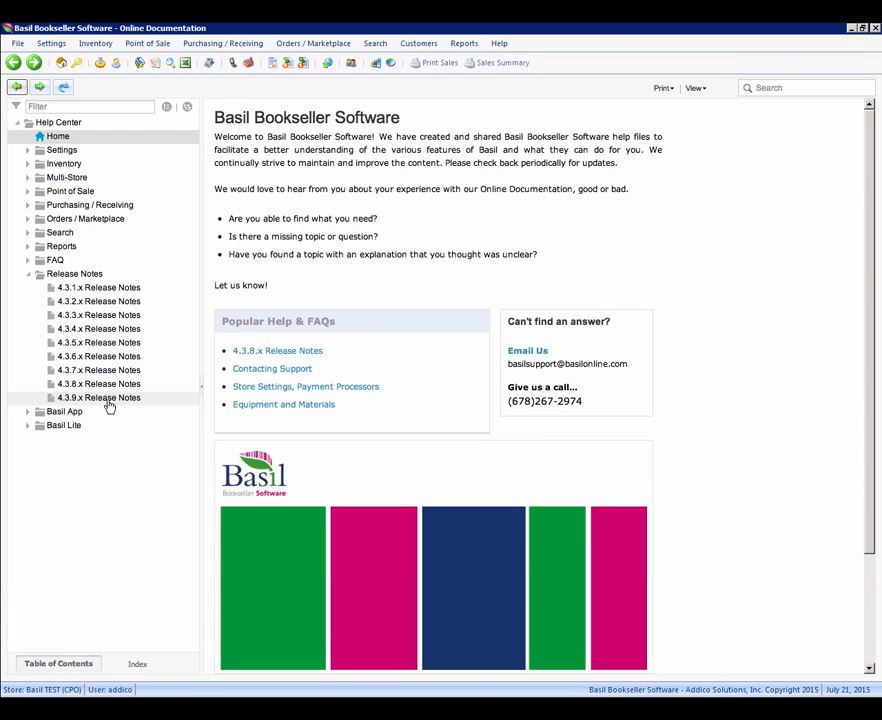
{"action": "left_click", "coordinate": [98, 396]}
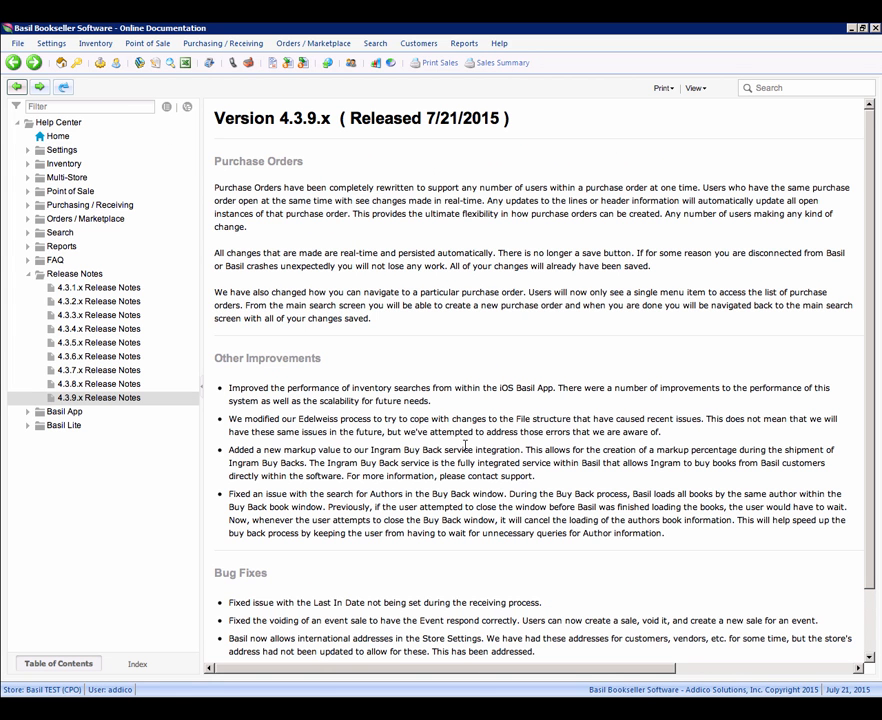
{"action": "scroll", "scroll_direction": "down", "scroll_amount": 3}
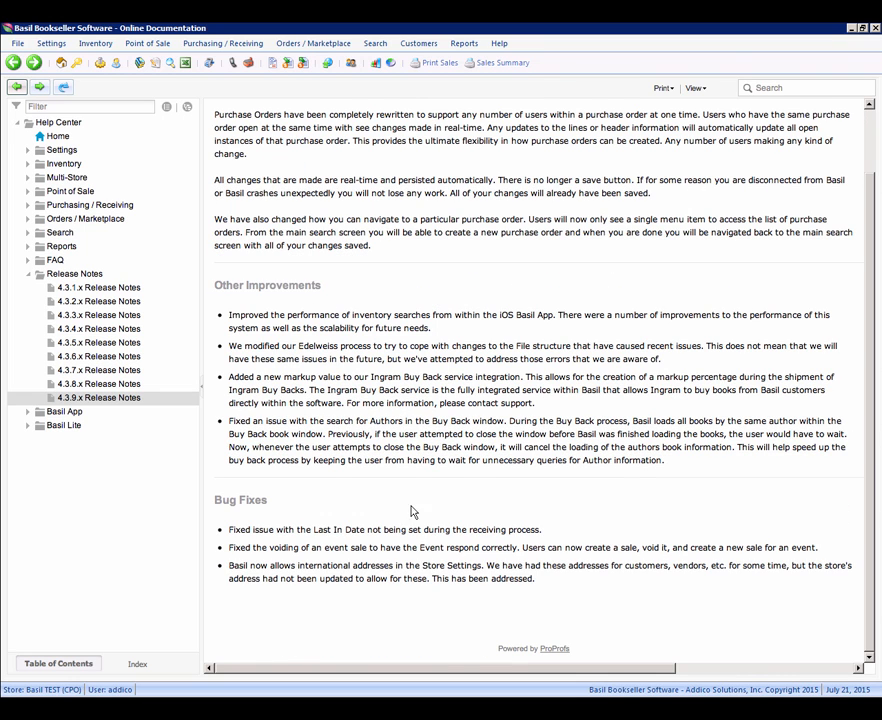
{"action": "mouse_move", "coordinate": [872, 120]}
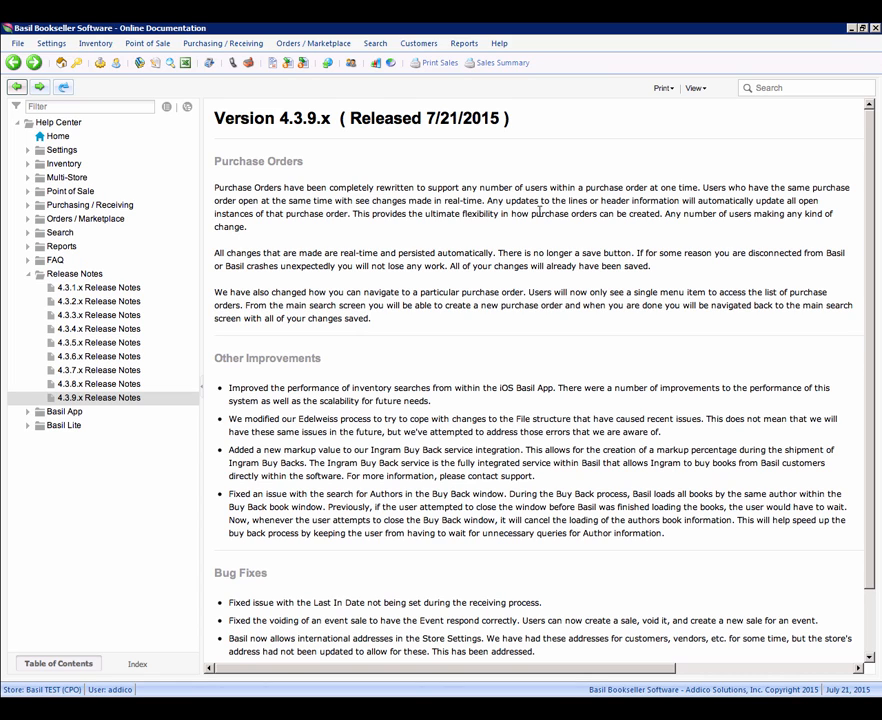
{"action": "mouse_move", "coordinate": [384, 252]}
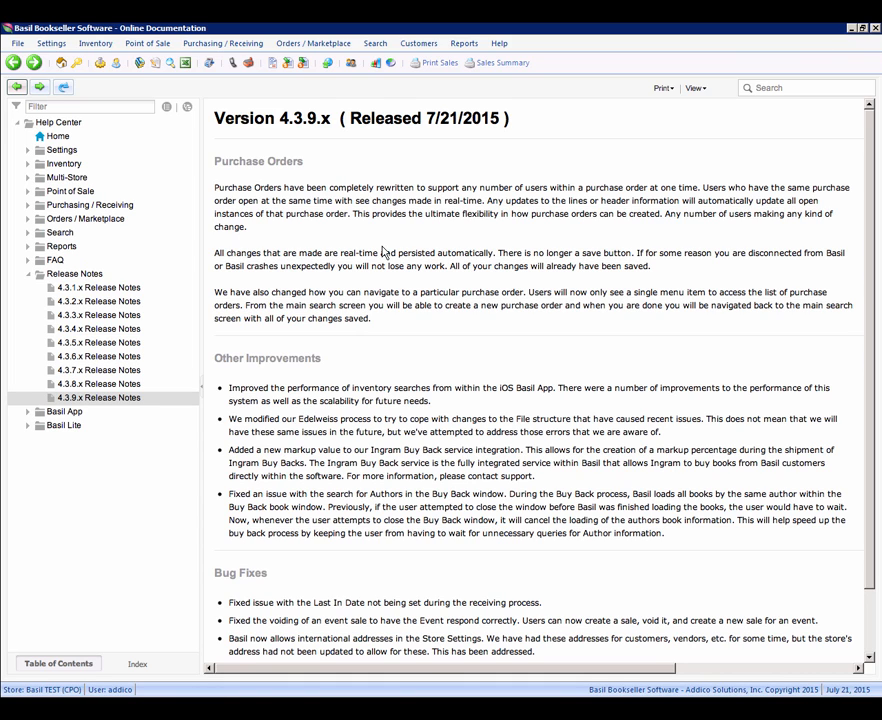
{"action": "mouse_move", "coordinate": [464, 236]}
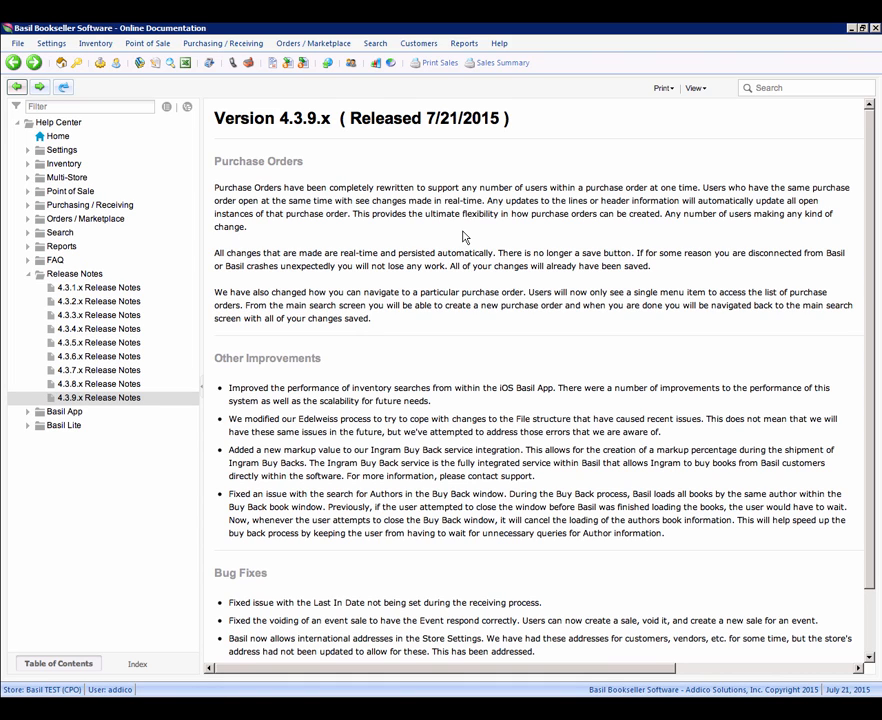